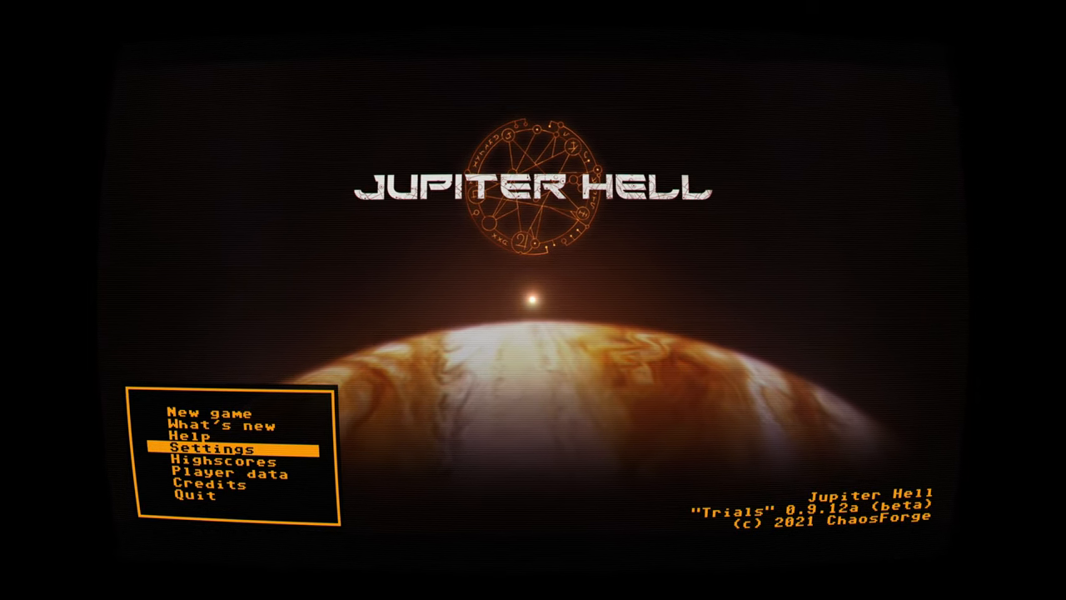
Enter the Settings screen from the Jupiter Hell title menu
click(213, 449)
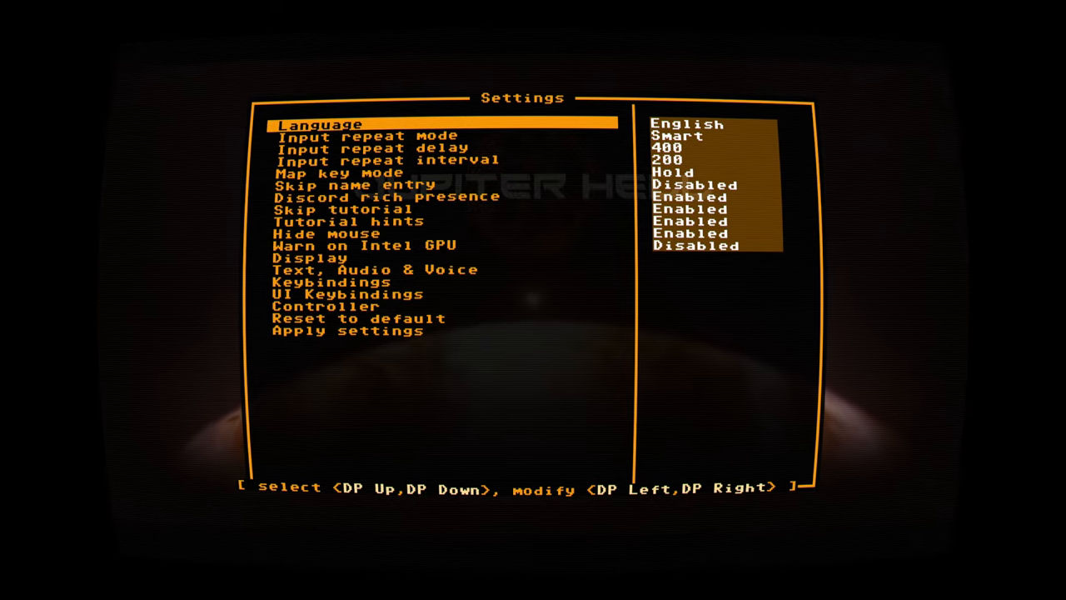
key(Down)
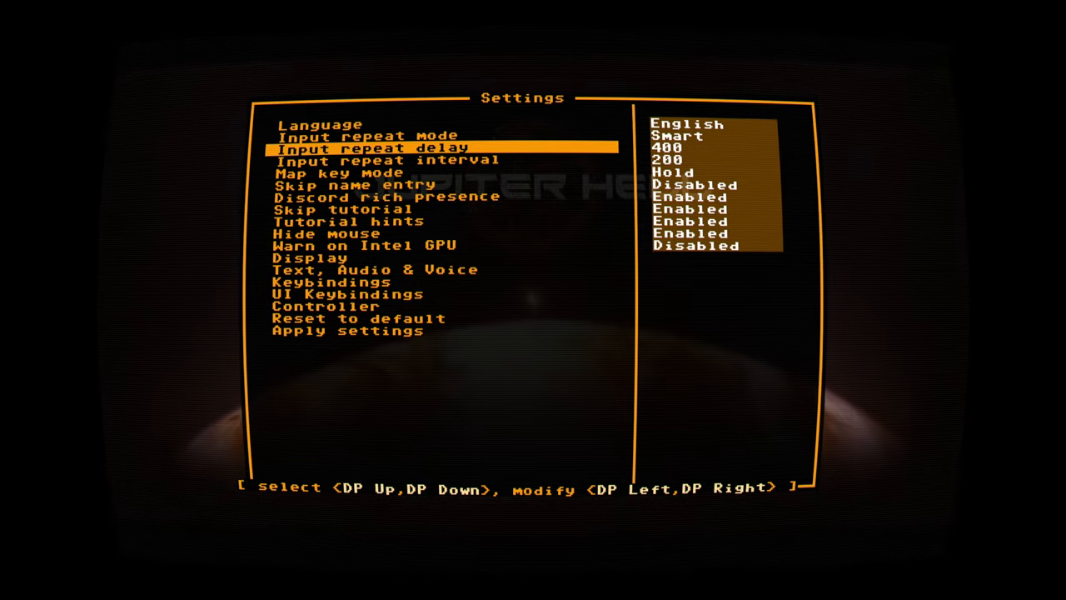
key(Down)
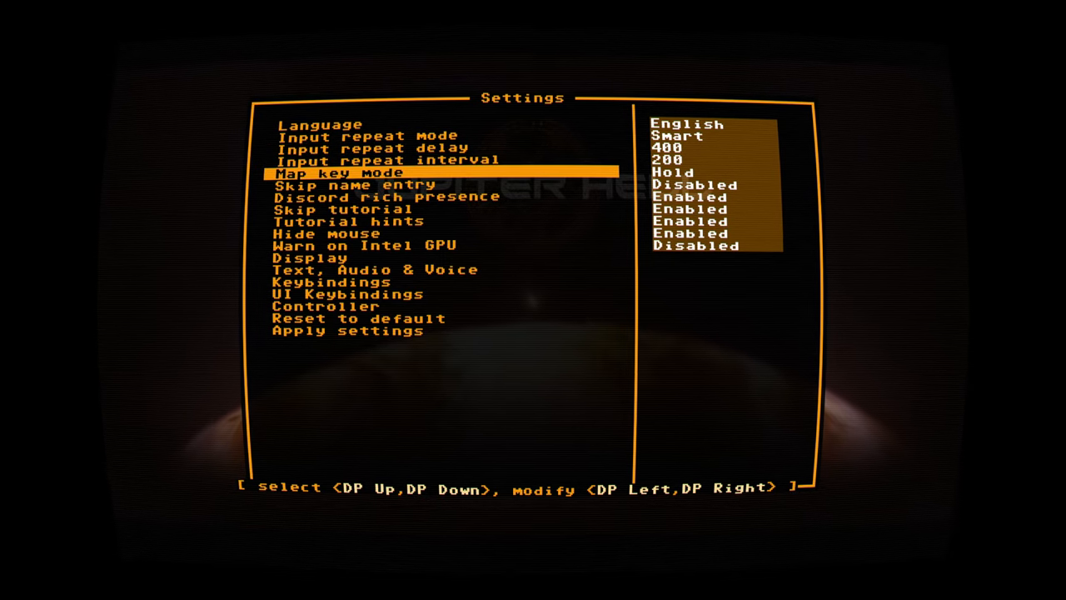
key(Down)
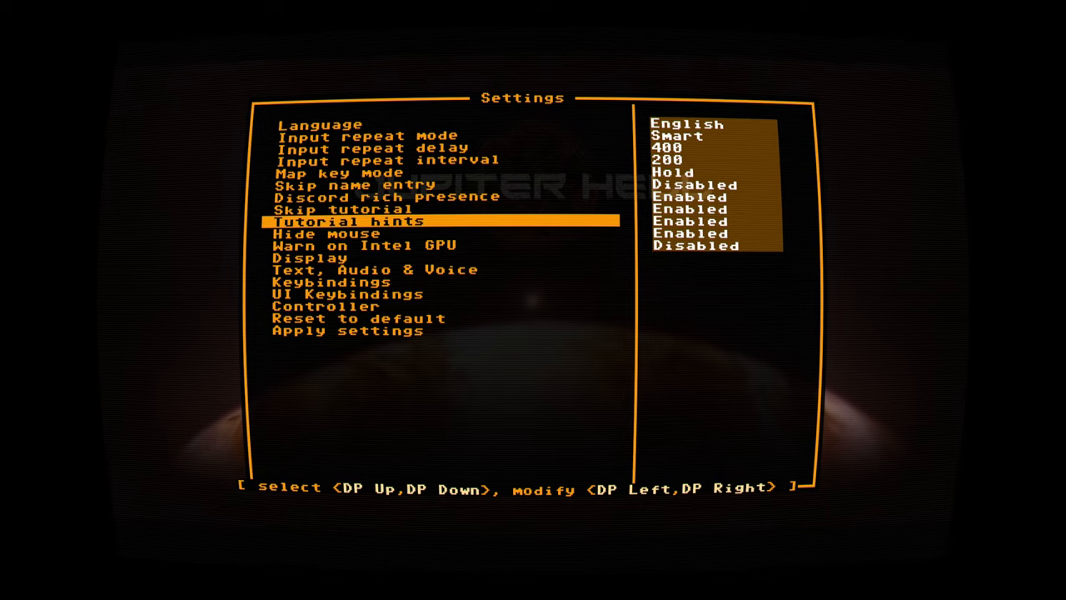
key(Down)
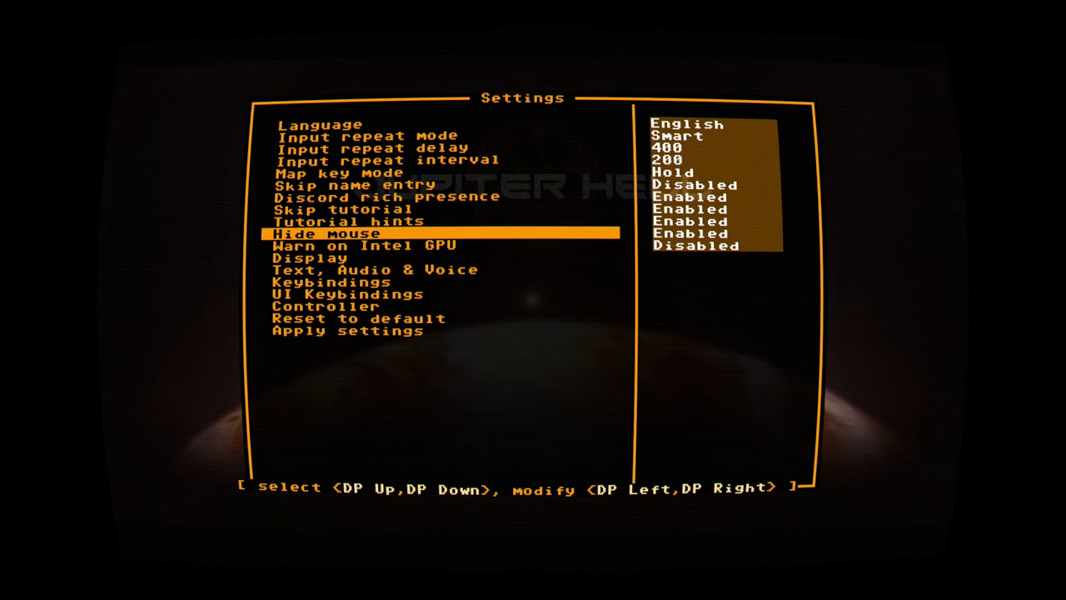
key(Down)
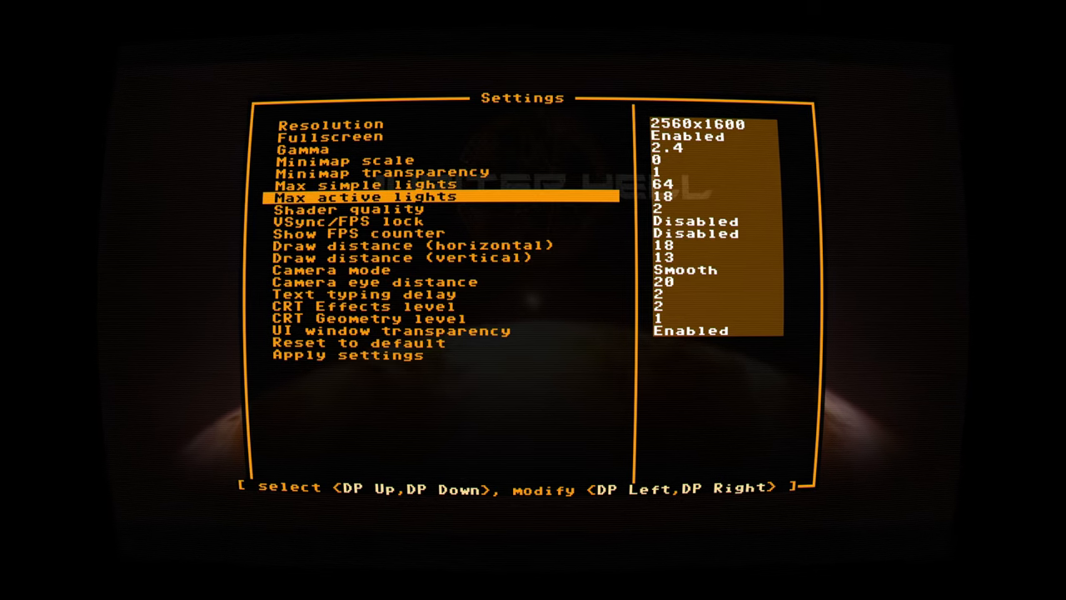
Browse the display options down to draw distance, then leave settings for a new game
key(Down)
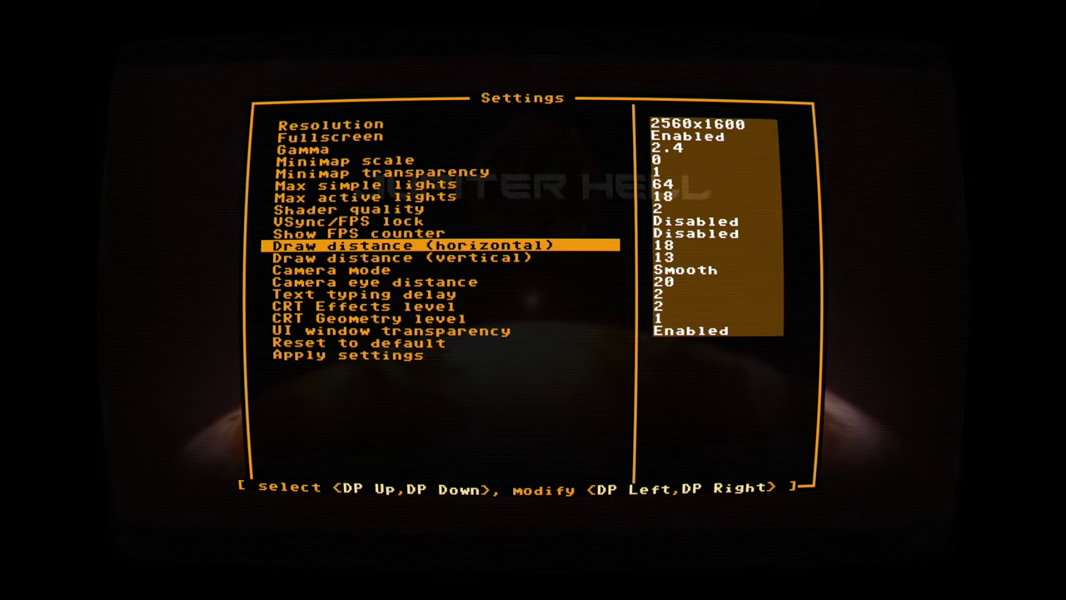
key(Down)
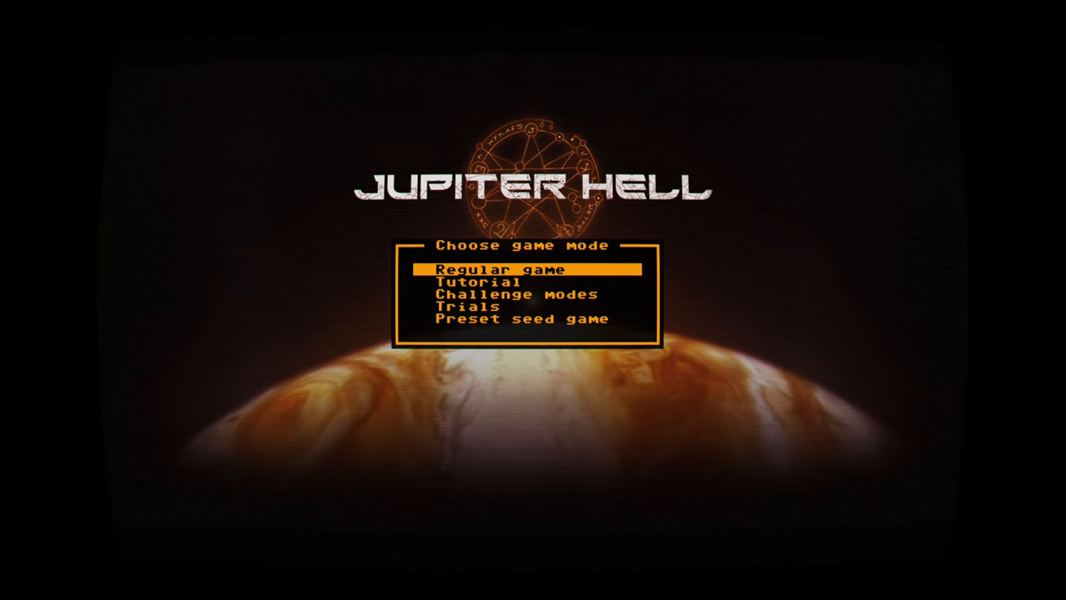
Choose Regular game in the game mode menu to reach class selection
click(496, 269)
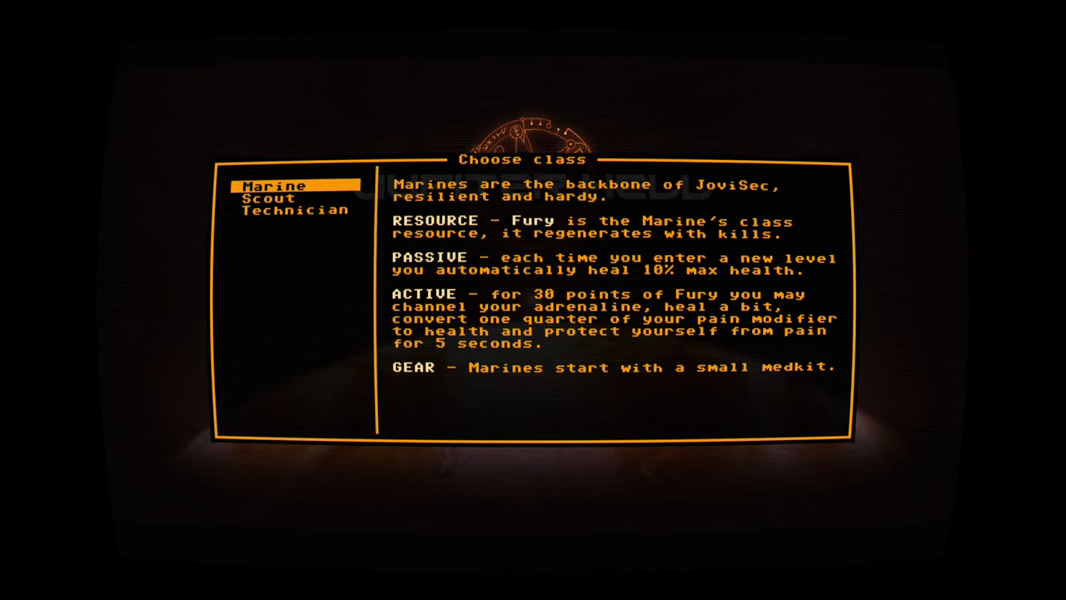
click(268, 197)
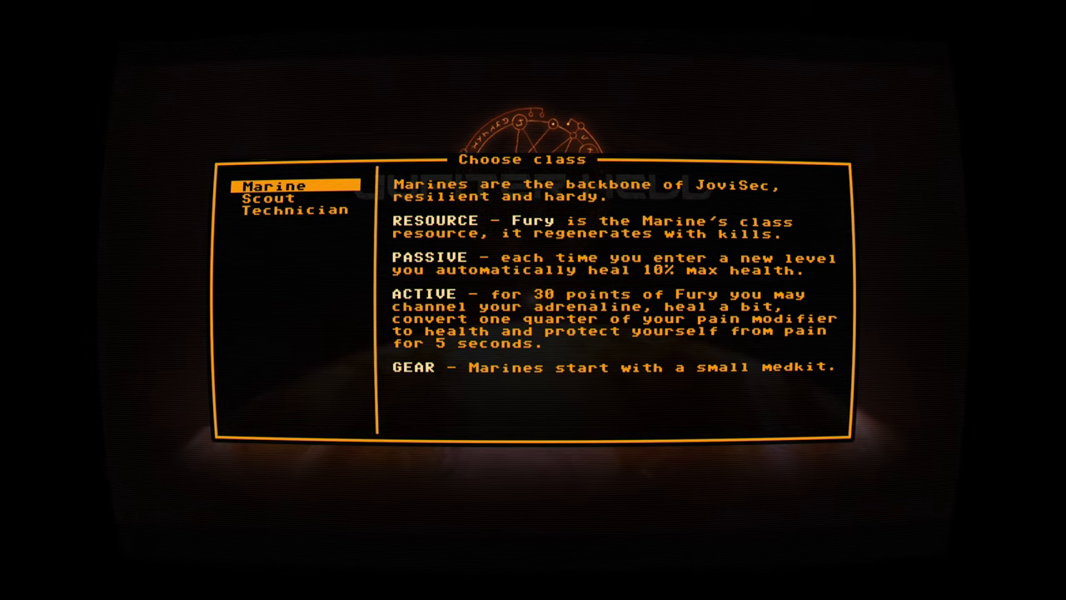
Select Scout to read its Energy resource, stealth and revolver description
click(268, 196)
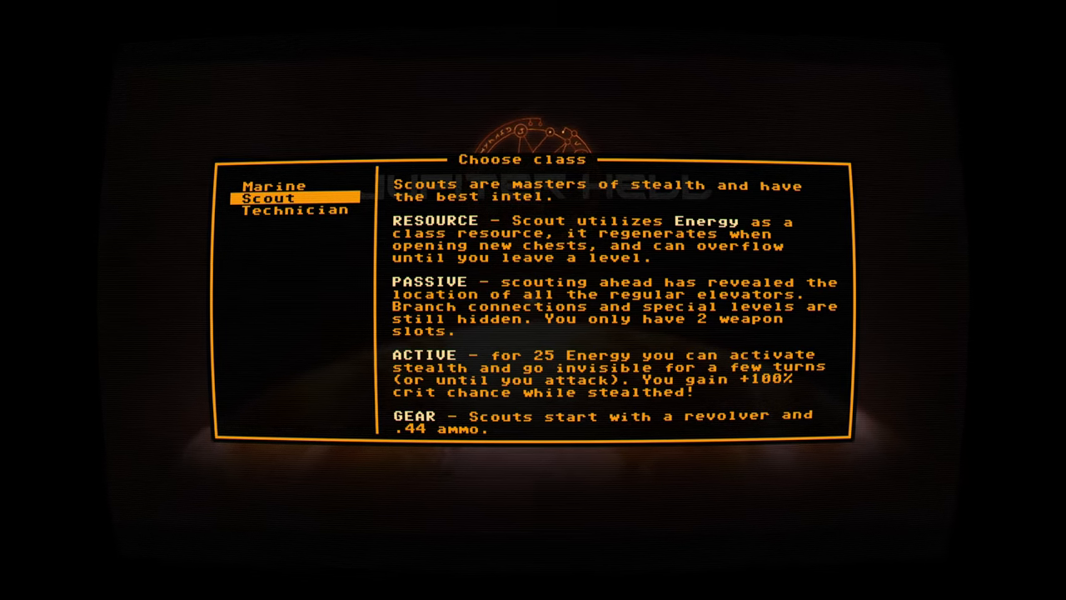
Select Technician to read its Power resource, smoke screen and multitool description
click(293, 210)
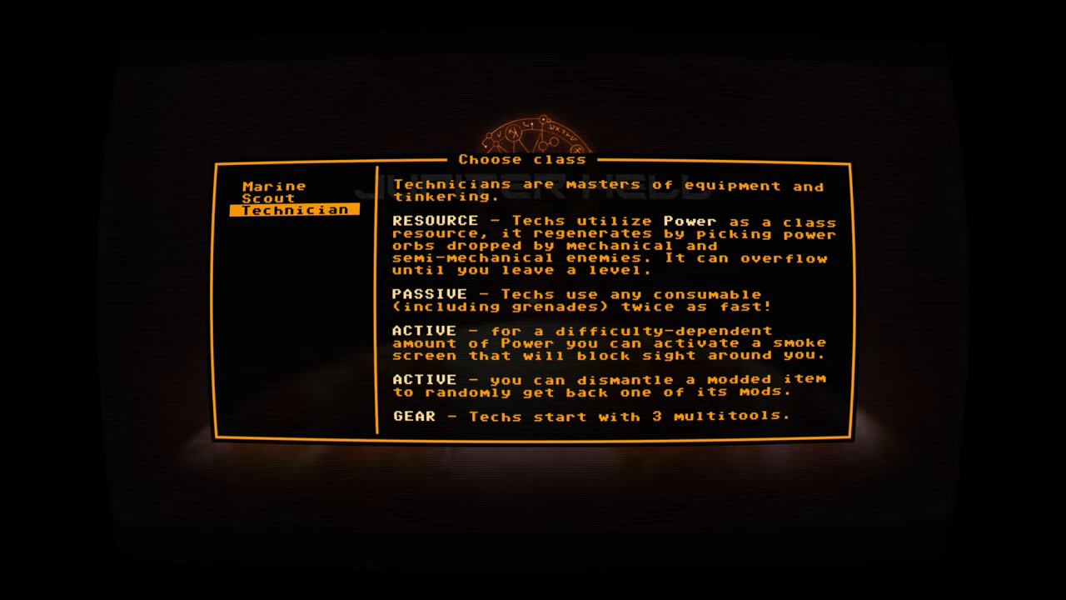
Confirm the Marine class and name the character 'Meanpooh' to begin Callisto L1
click(268, 197)
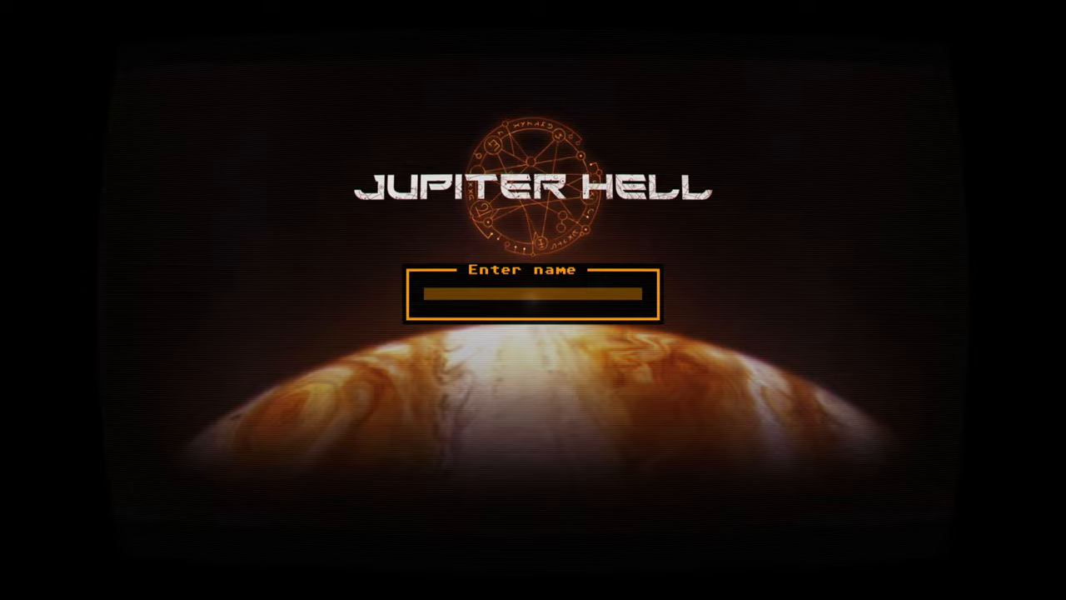
text(Mea)
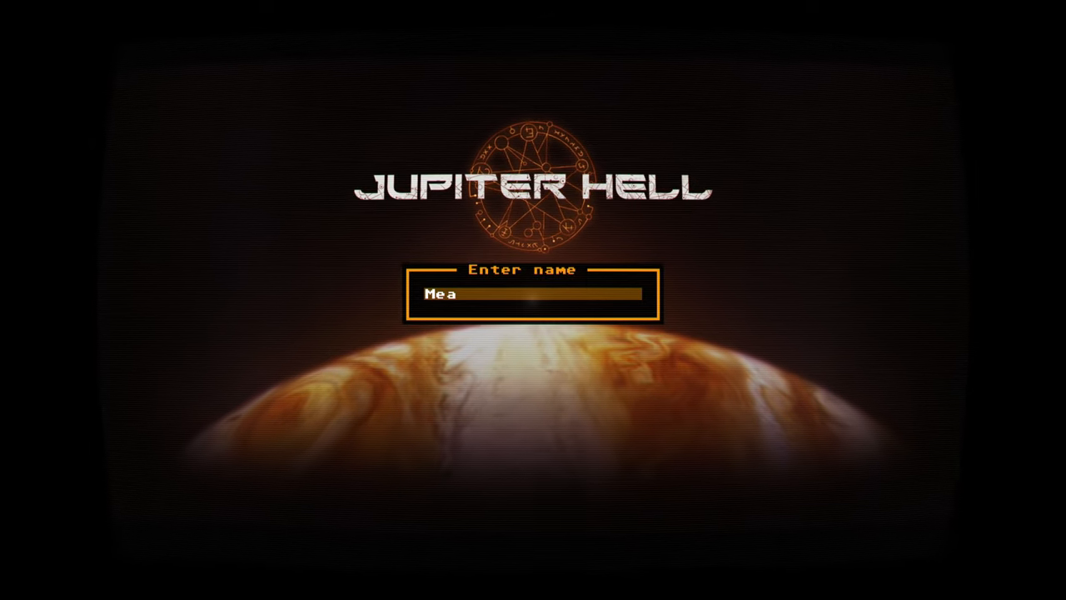
text(npoo)
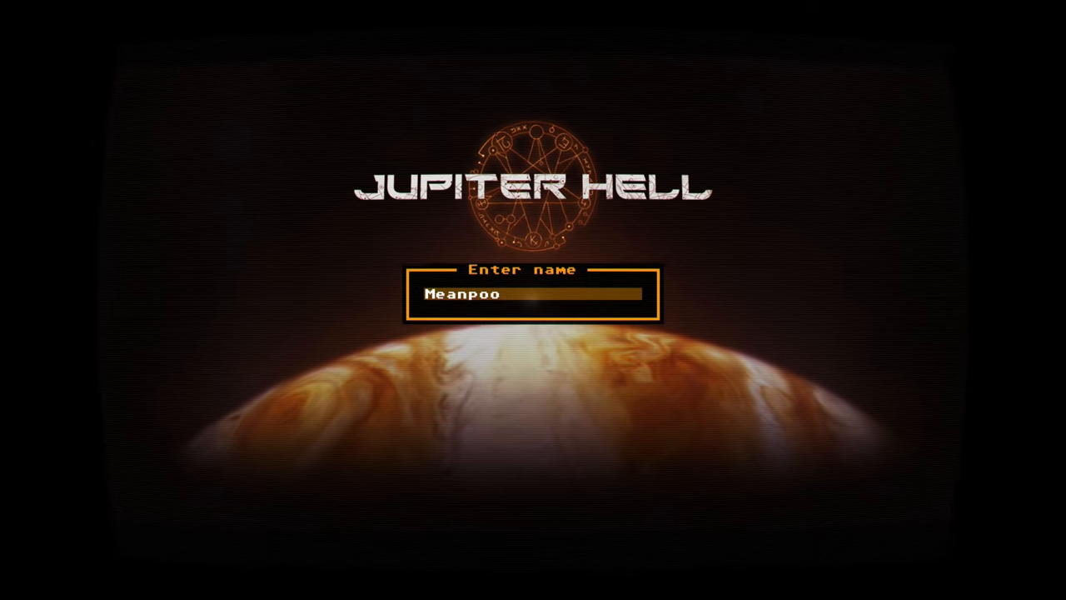
text(h)
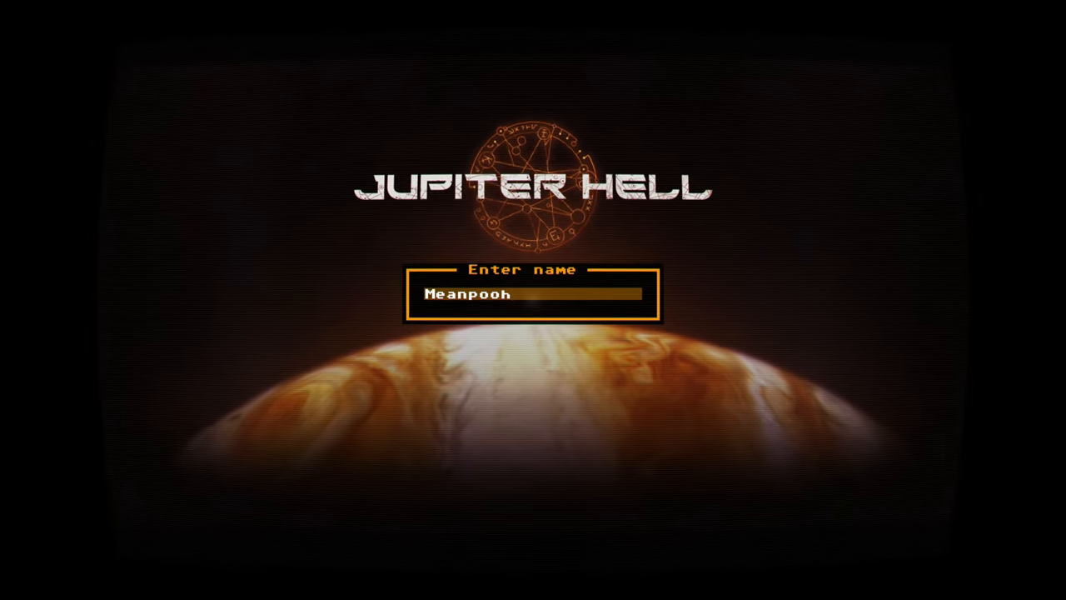
key(Return)
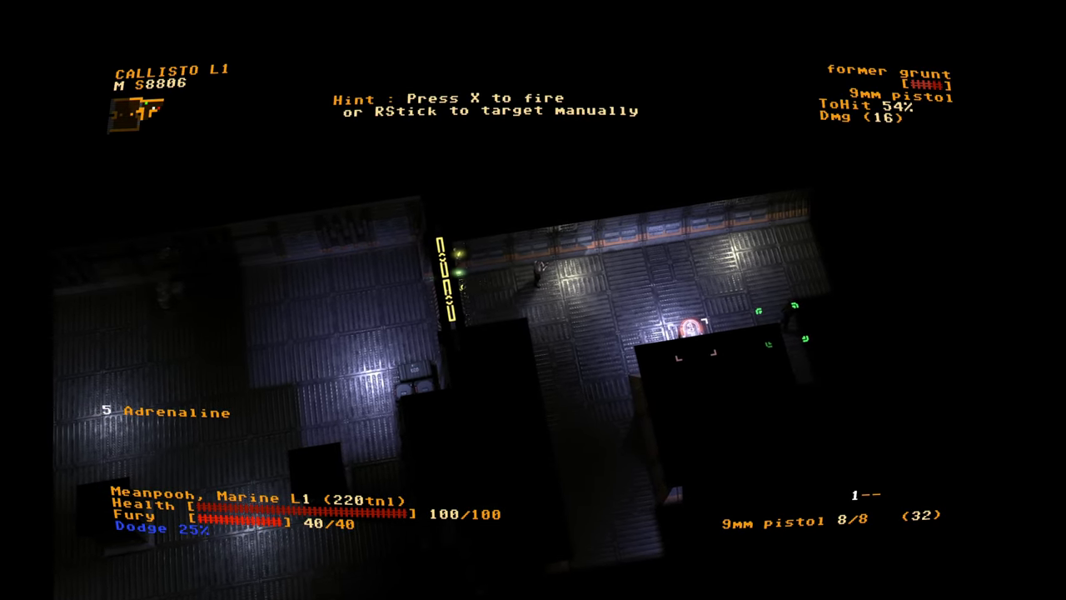
Fire repeatedly at the former grunt until the marine dies
key(x)
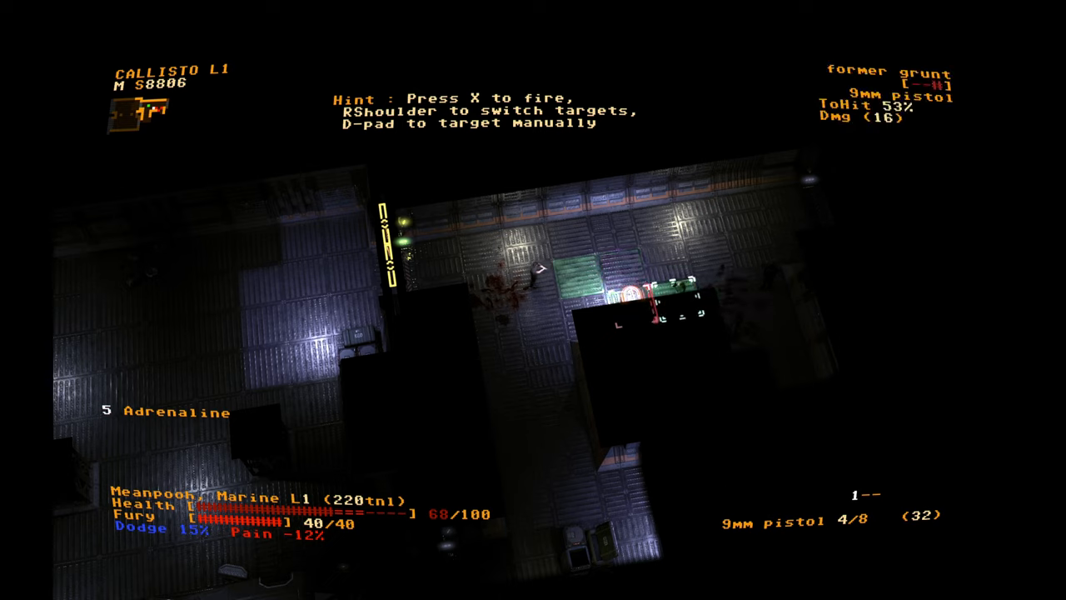
key(x)
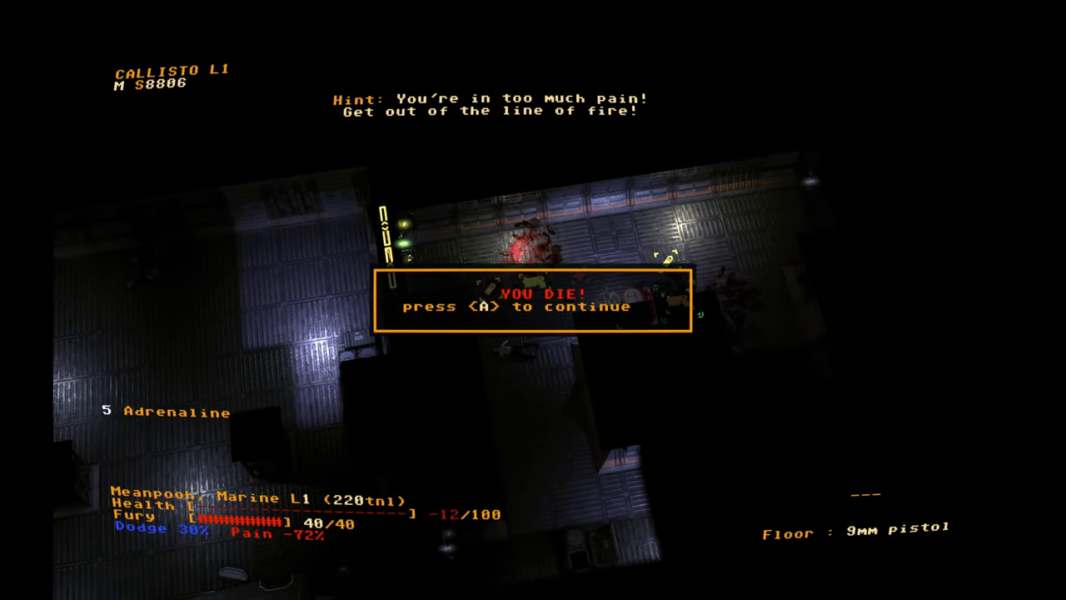
Dismiss the YOU DIE! notice and the landing story to start a fresh Callisto L1 run
key(a)
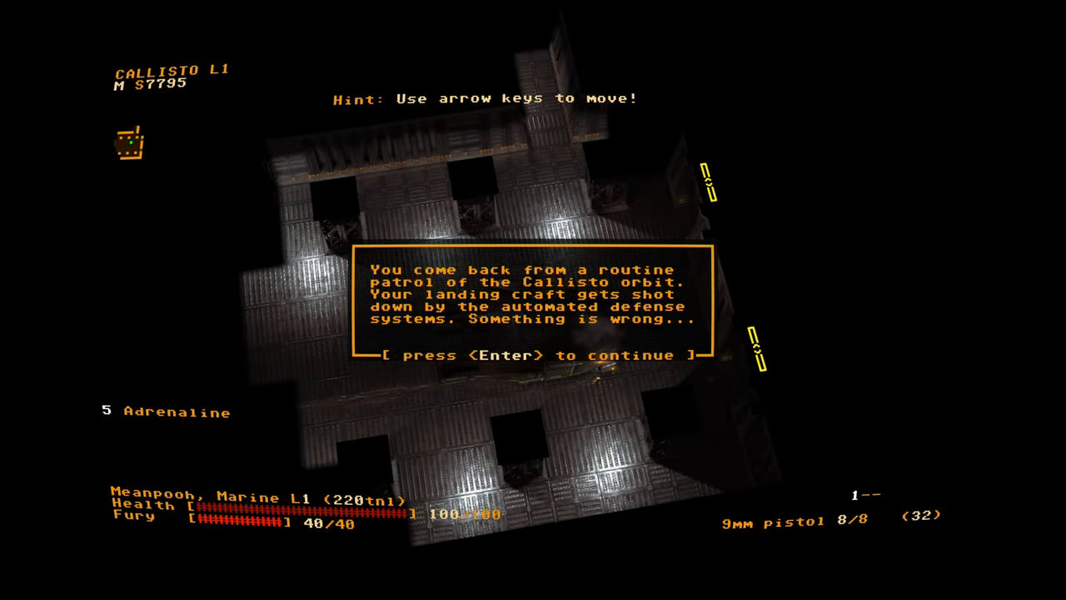
key(Return)
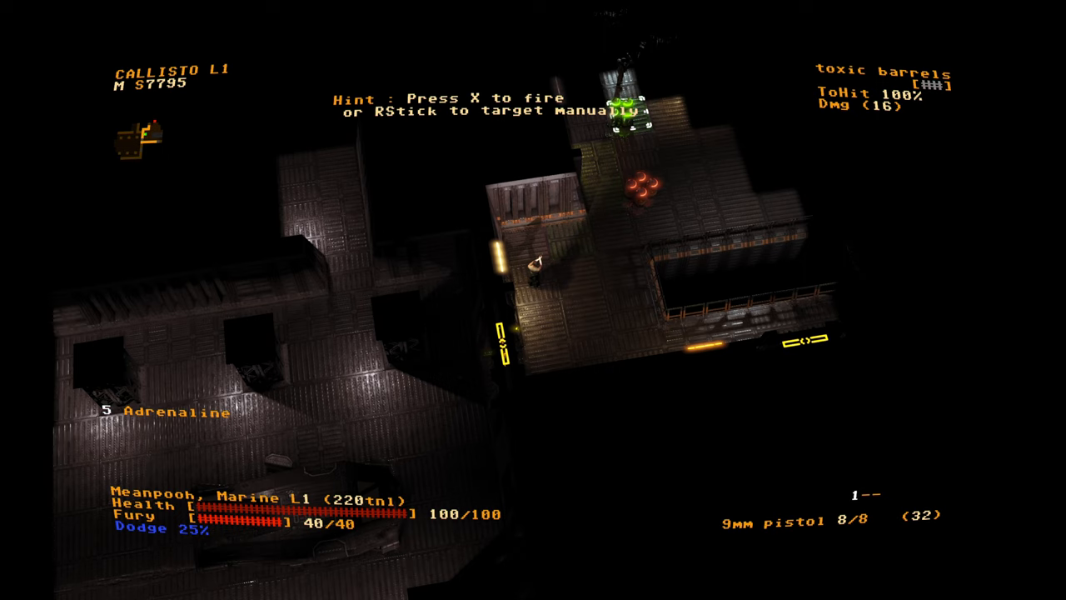
Shoot the toxic barrels and step away from the poison cloud
key(x)
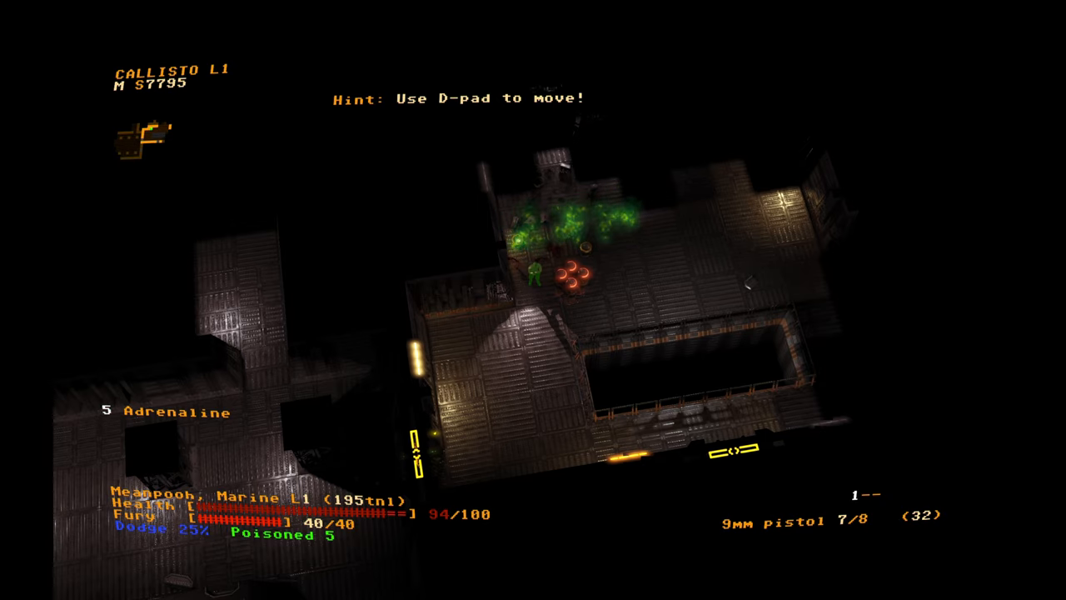
key(Up)
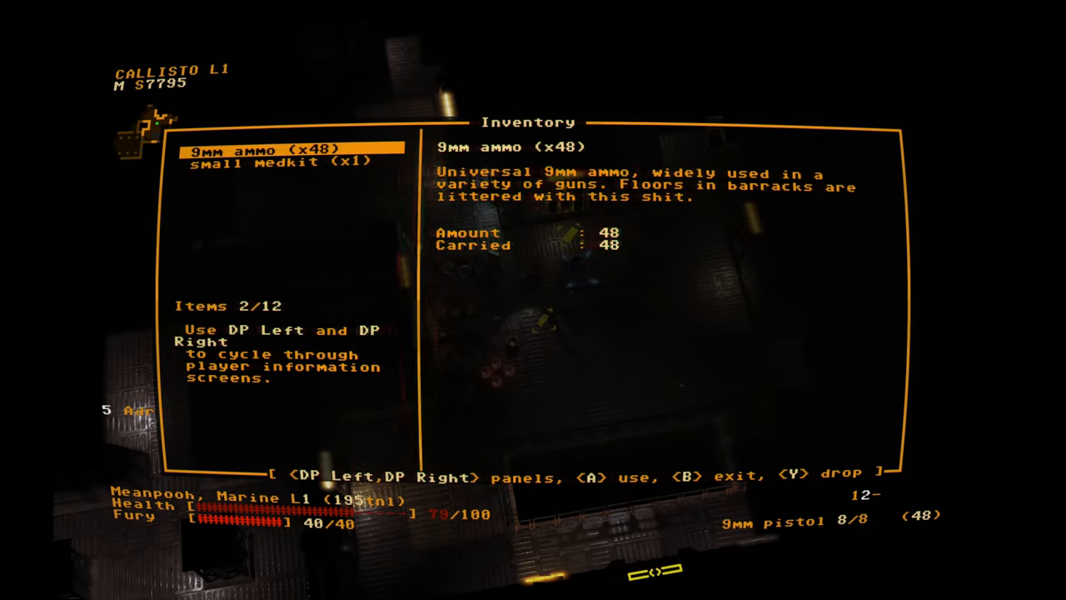
Inspect the small medkit, then view the equipment with two 9mm pistols
key(down)
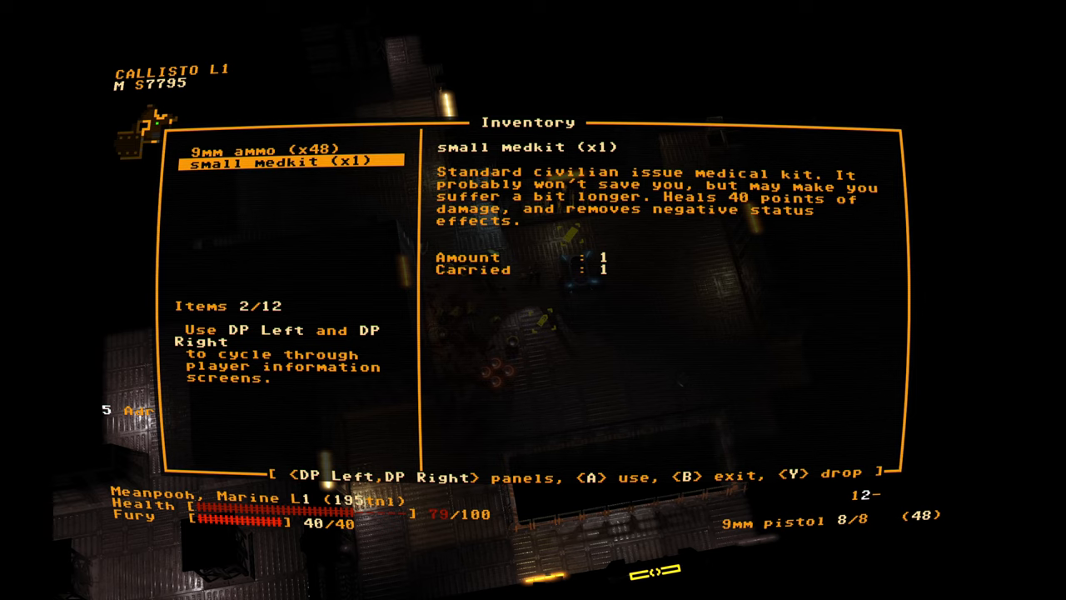
key(b)
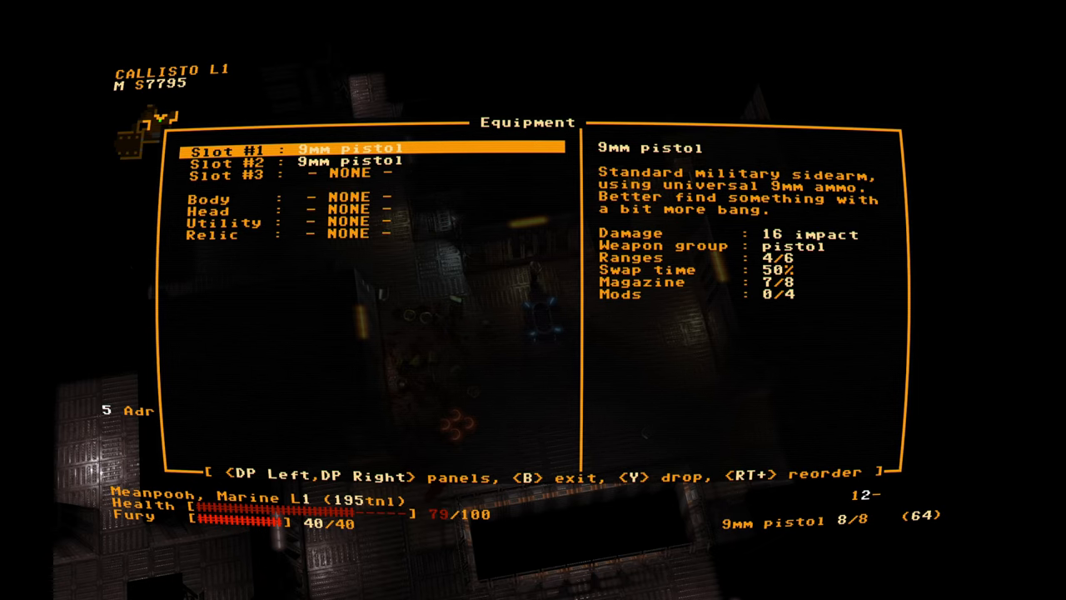
Leave the Equipment screen and advance until a former grunt is targeted at 67%
key(b)
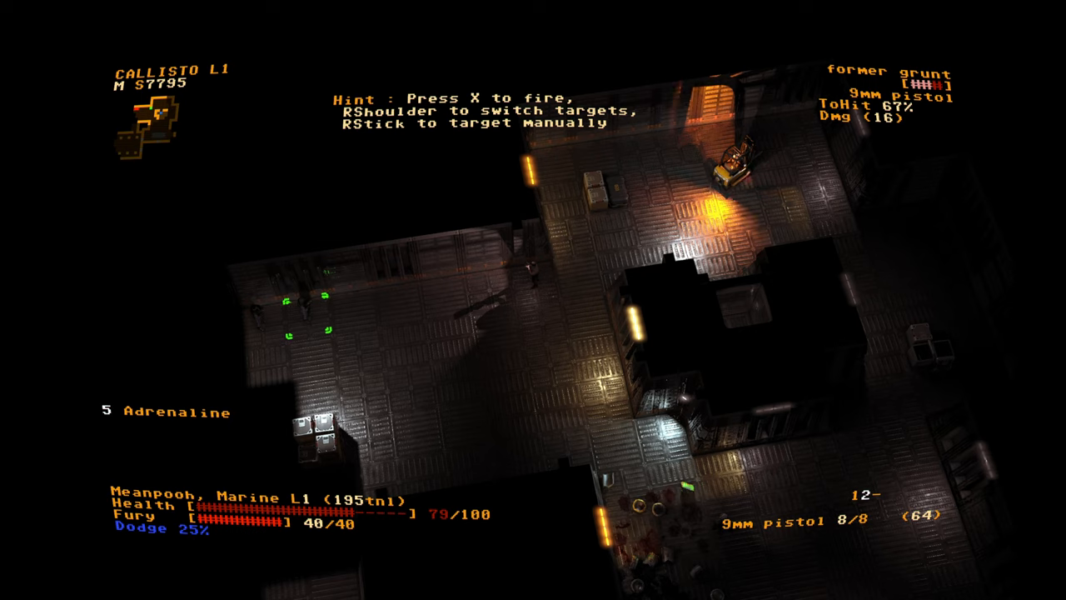
Fire the 9mm pistol repeatedly at the former grunts on the left
key(x)
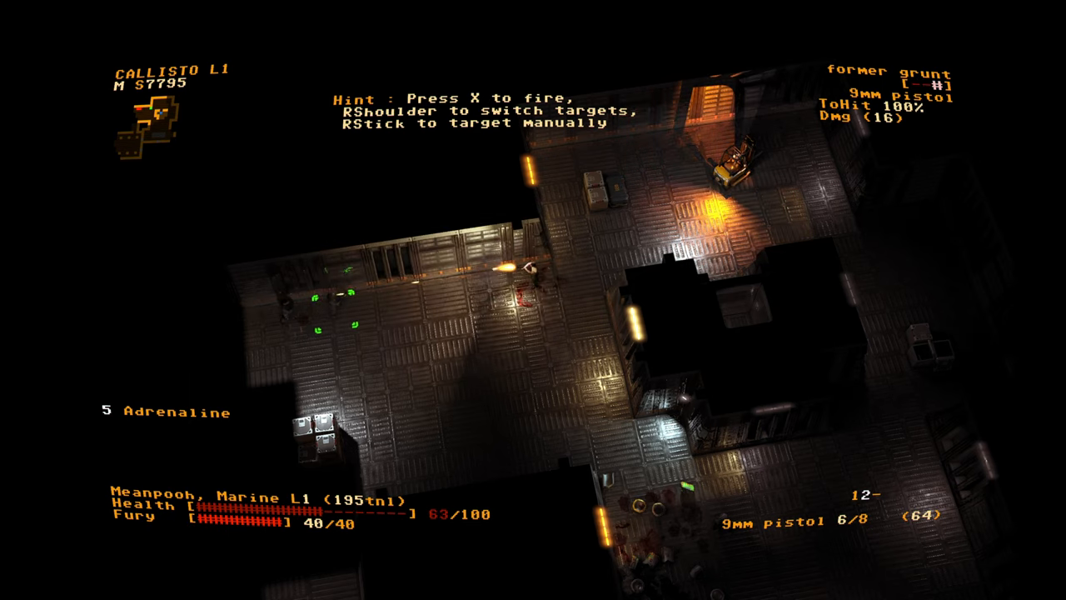
key(x)
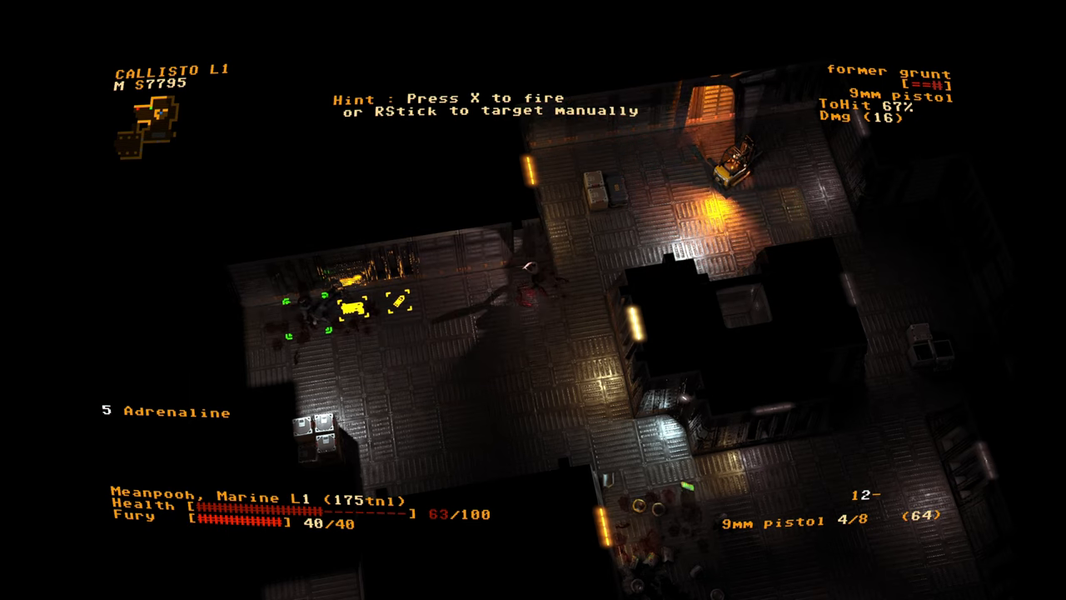
key(X)
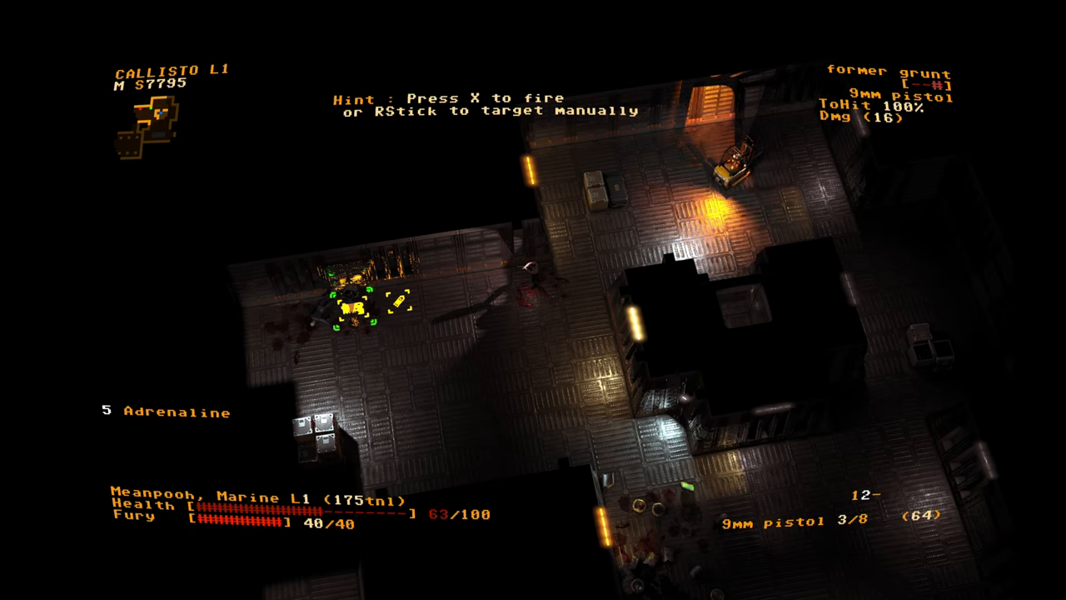
key(x)
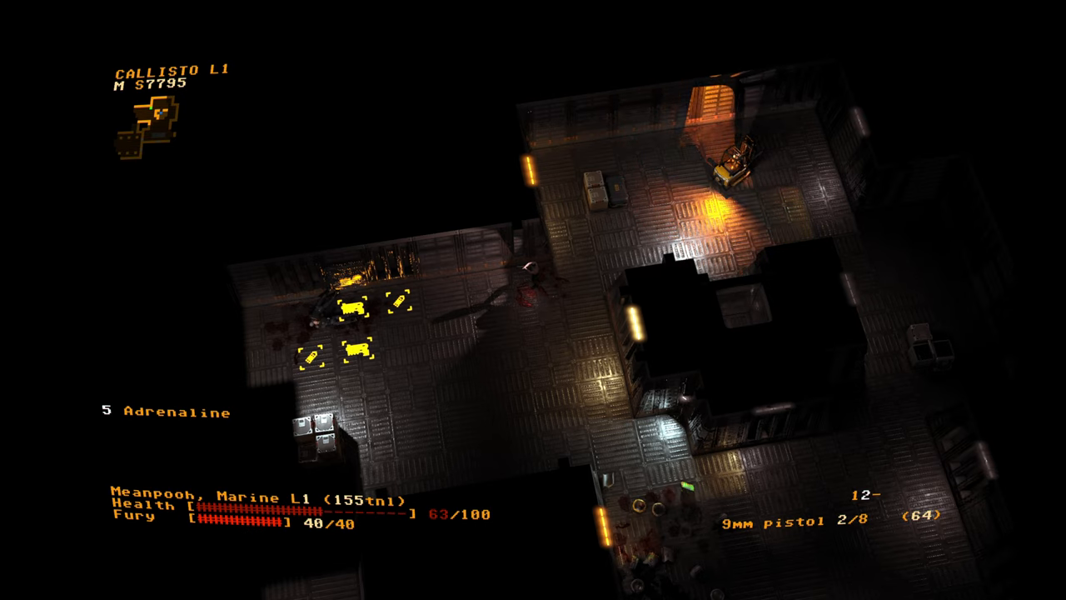
Use the small medkit from the inventory to restore health to 100
key(i)
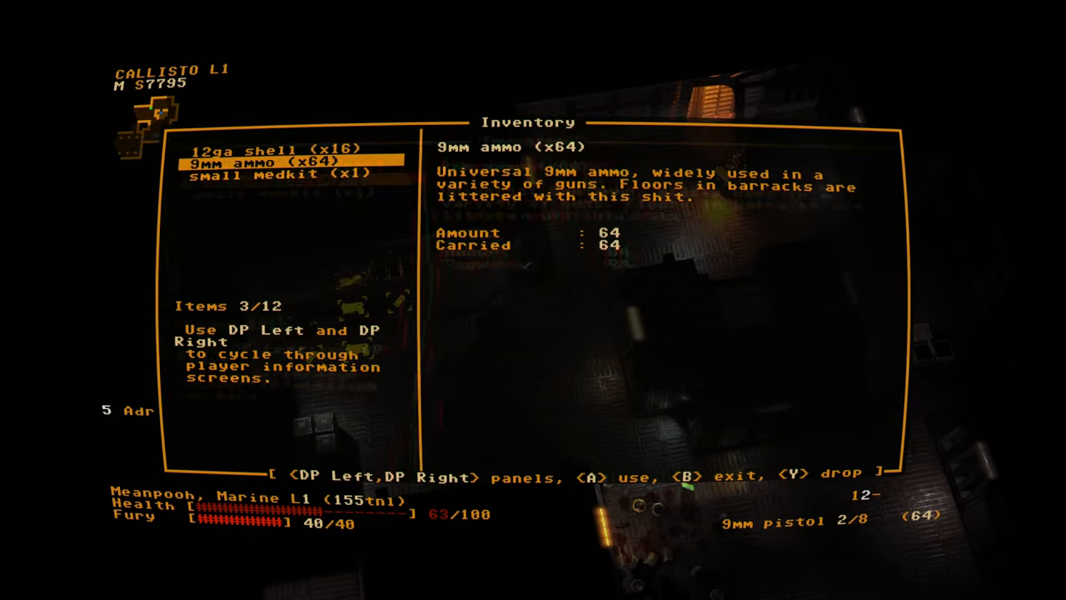
key(DOWN)
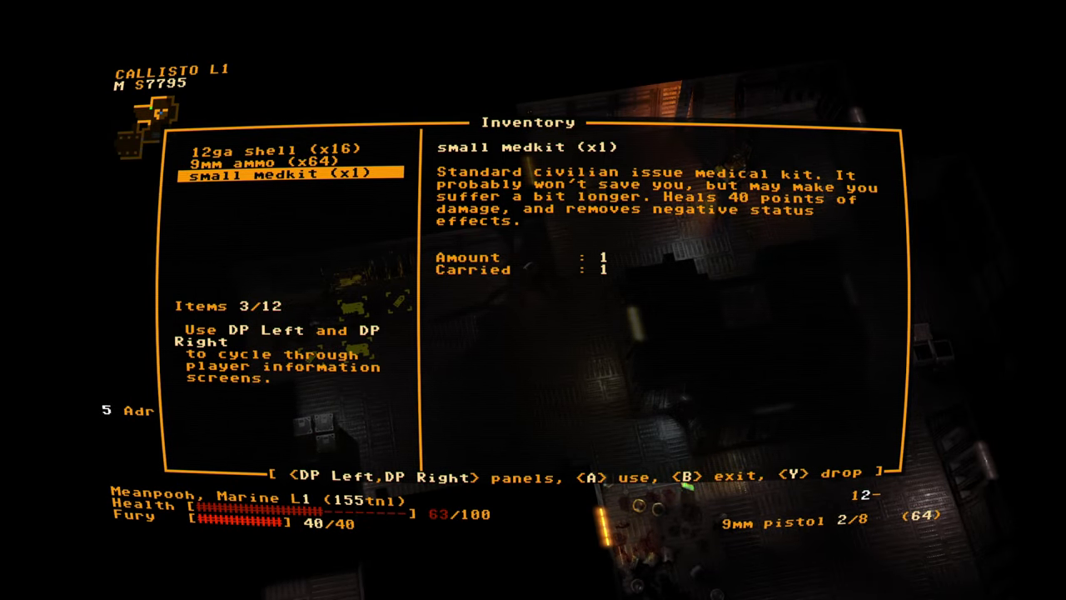
key(a)
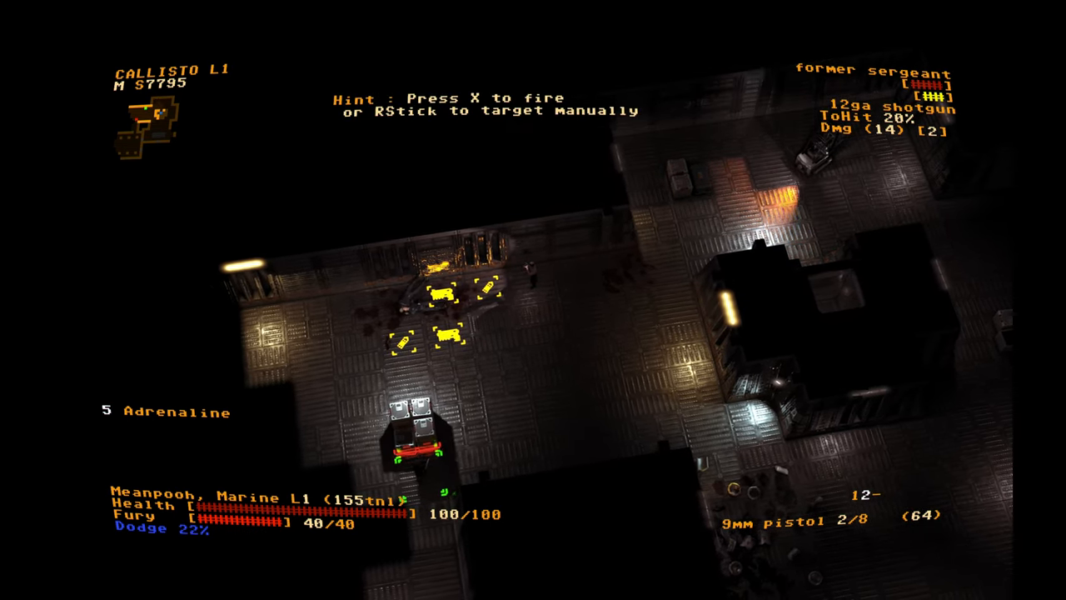
Check the equipped weapon slots and return to the level with 80 9mm reserve
key(i)
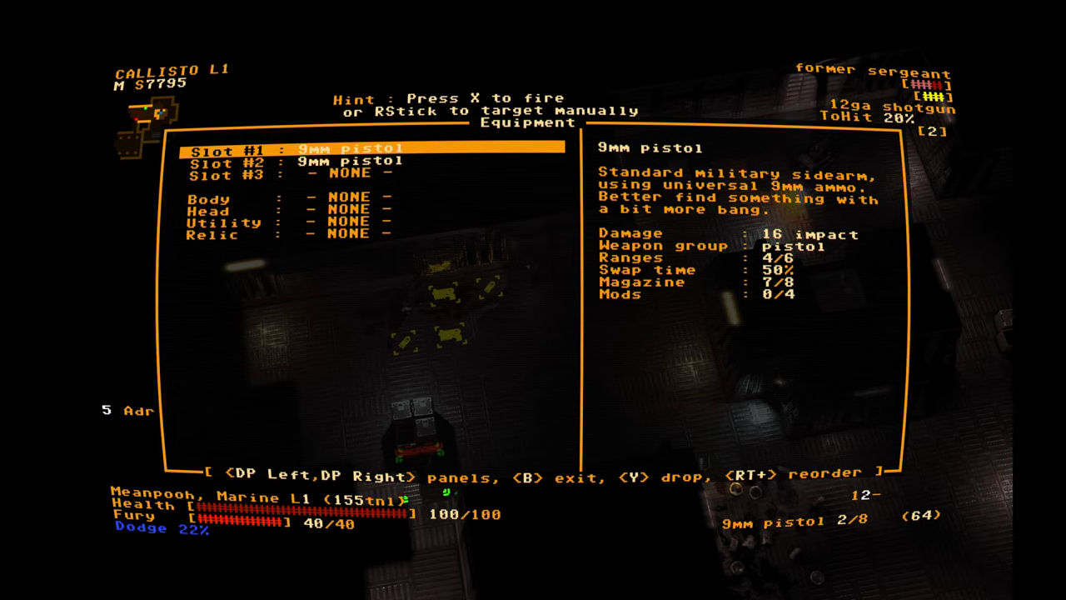
key(b)
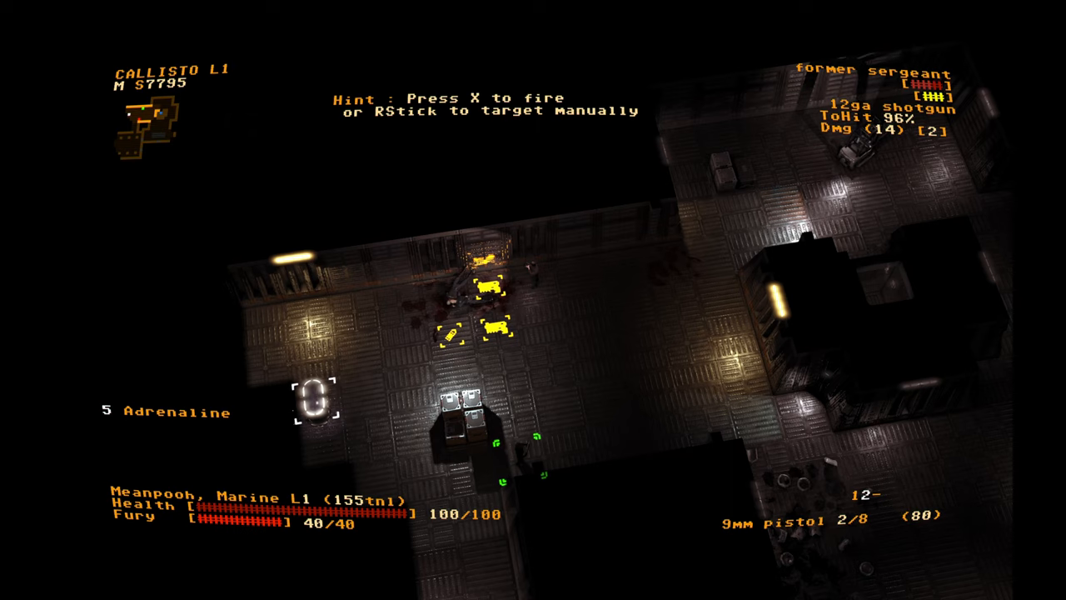
Shoot down the former sergeant with the pistol, reload, and reach the dropped 12ga shotgun
key(x)
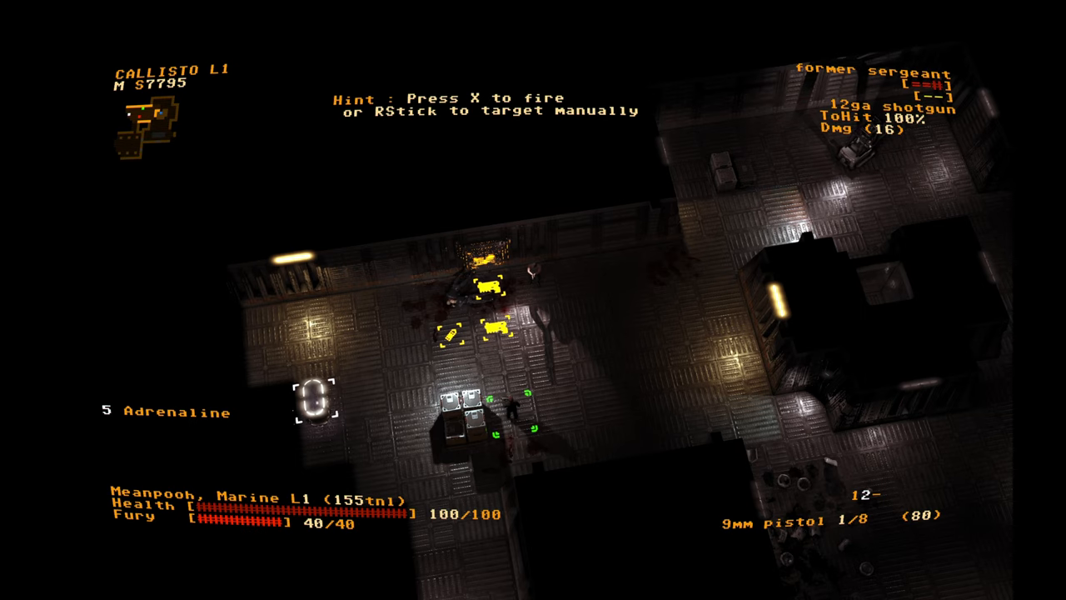
key(x)
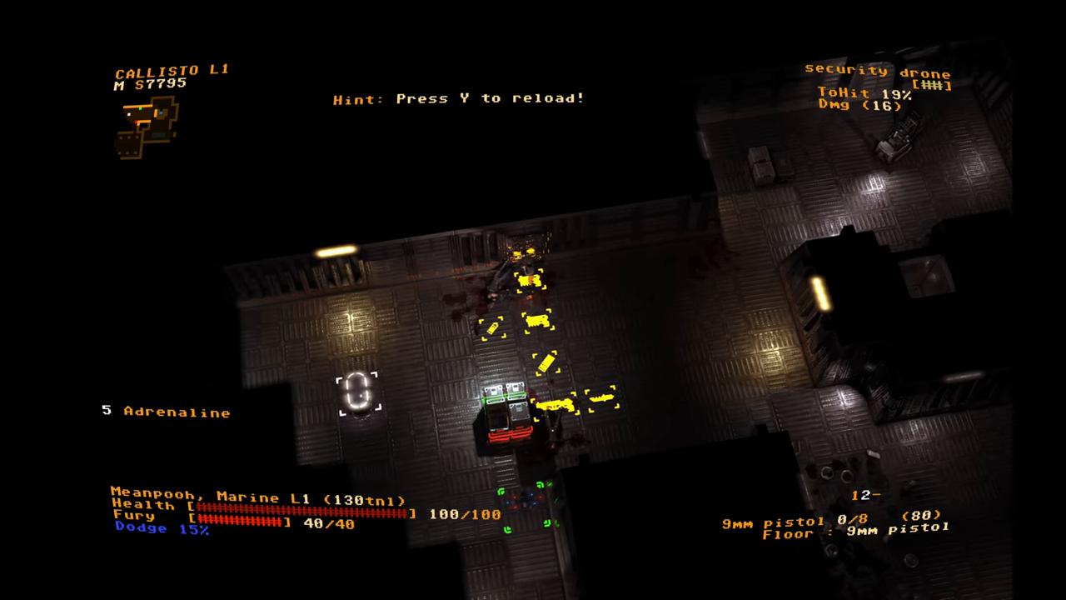
key(y)
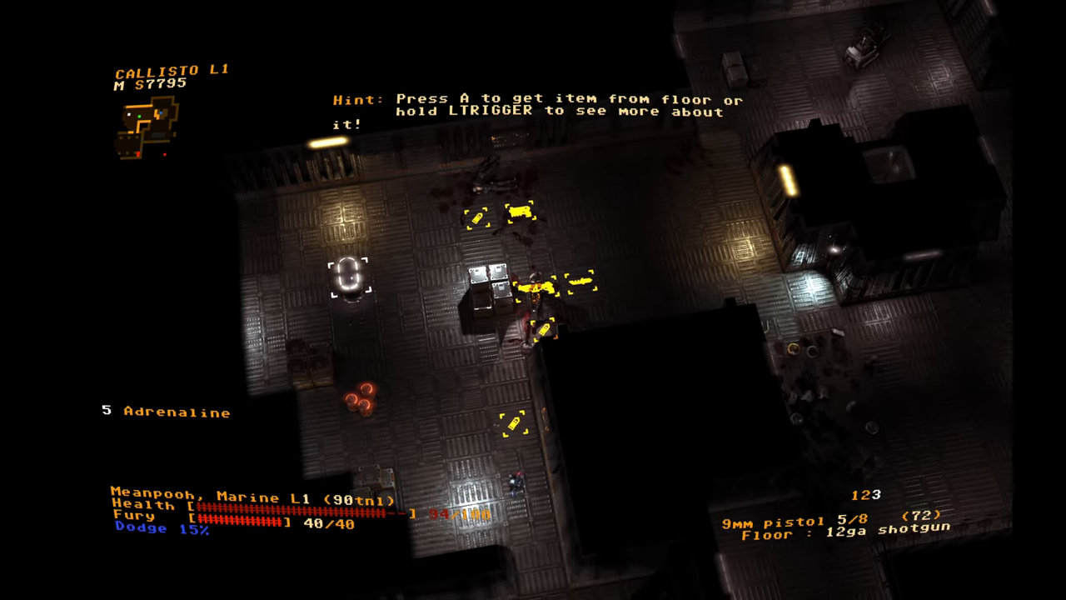
Pick up and wield the 12ga shotgun, then resume play toward Callisto level 2
key(ltrigger)
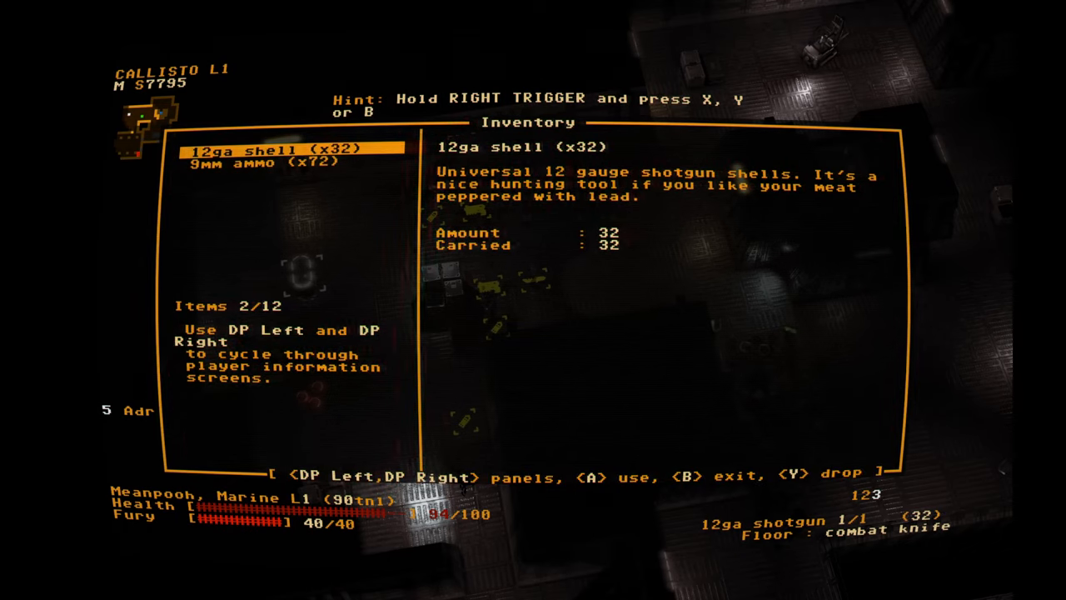
key(b)
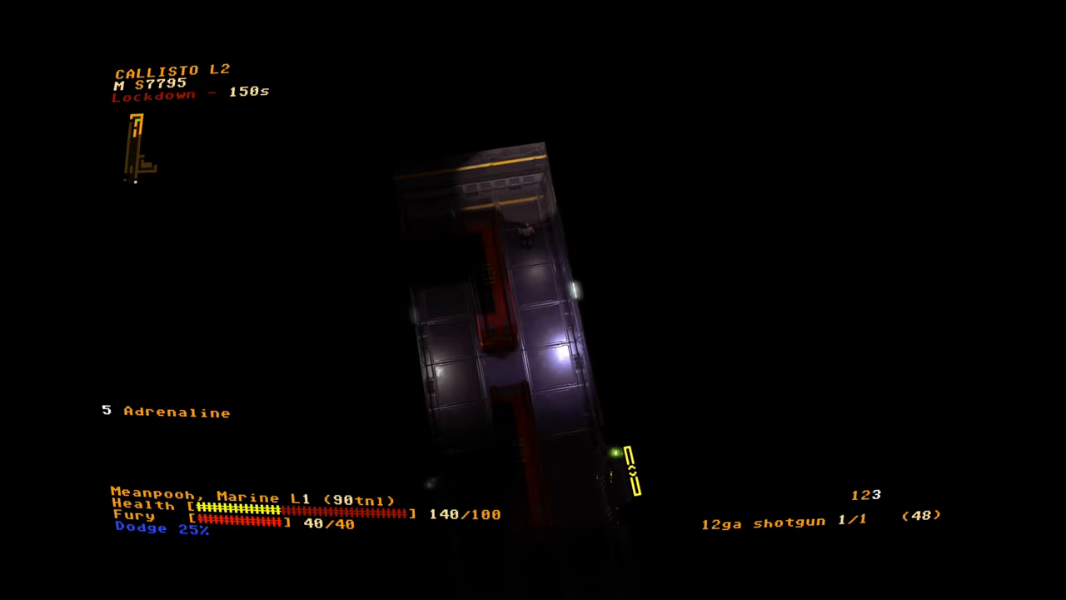
mouse_move(533, 300)
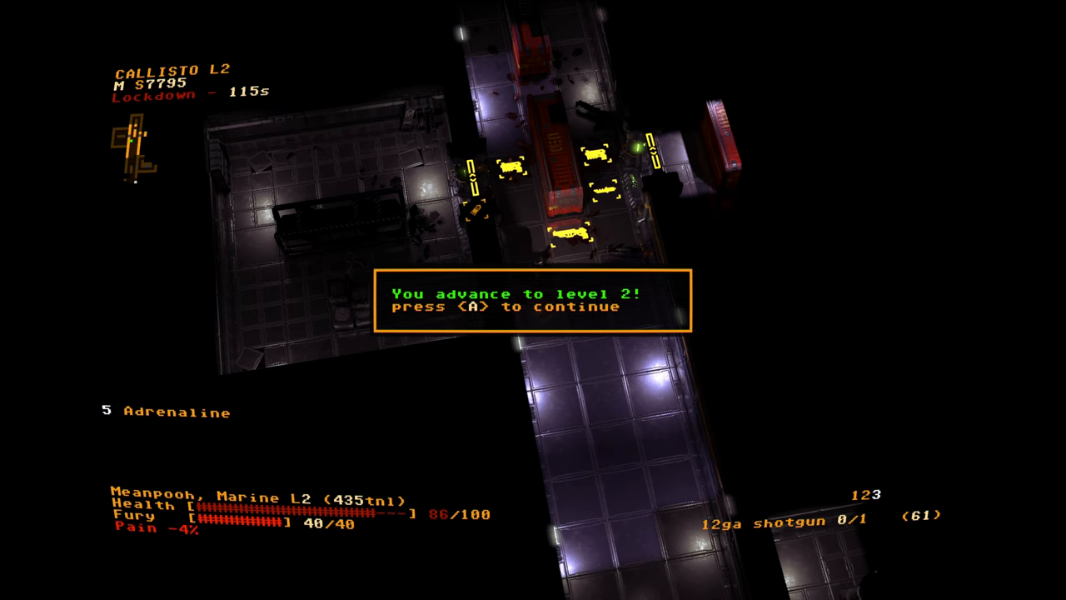
Dismiss the level-up notice and browse Son of a Gun, Reloader, Sustained fire and Army Surplus
key(a)
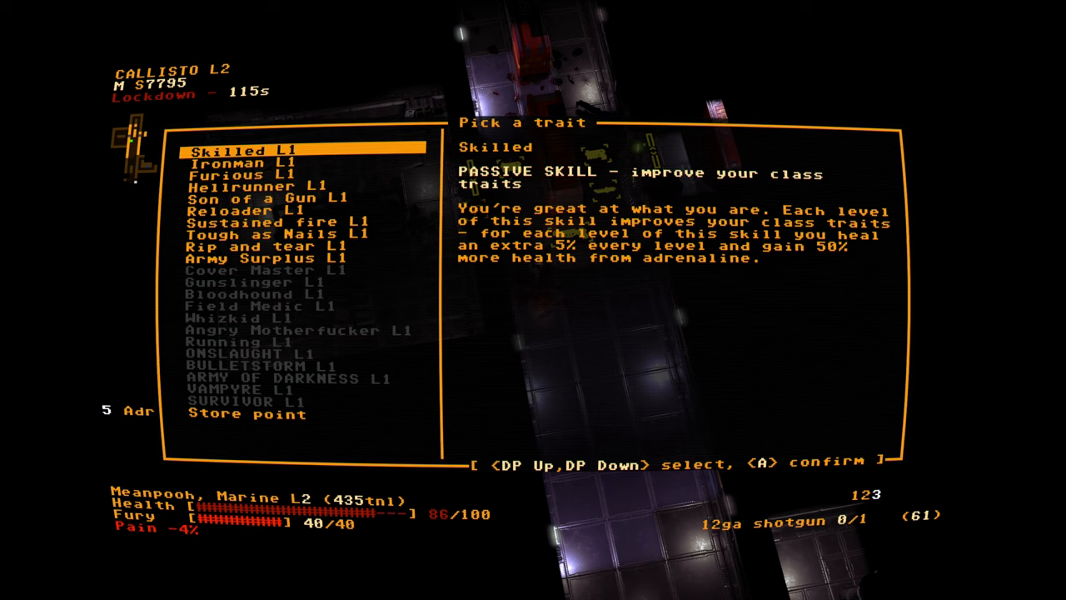
key(Down)
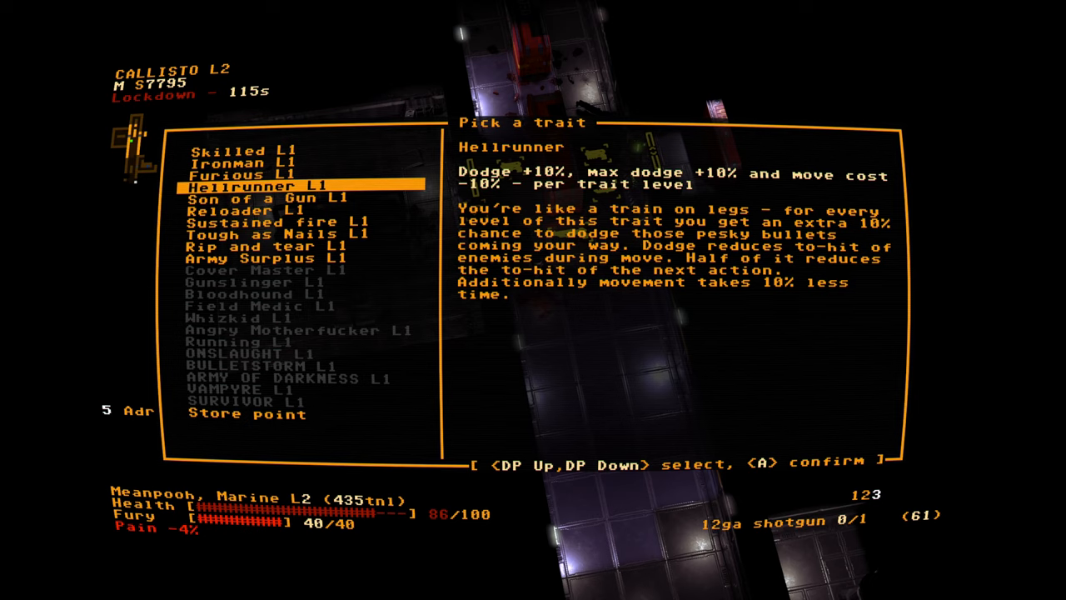
key(Down)
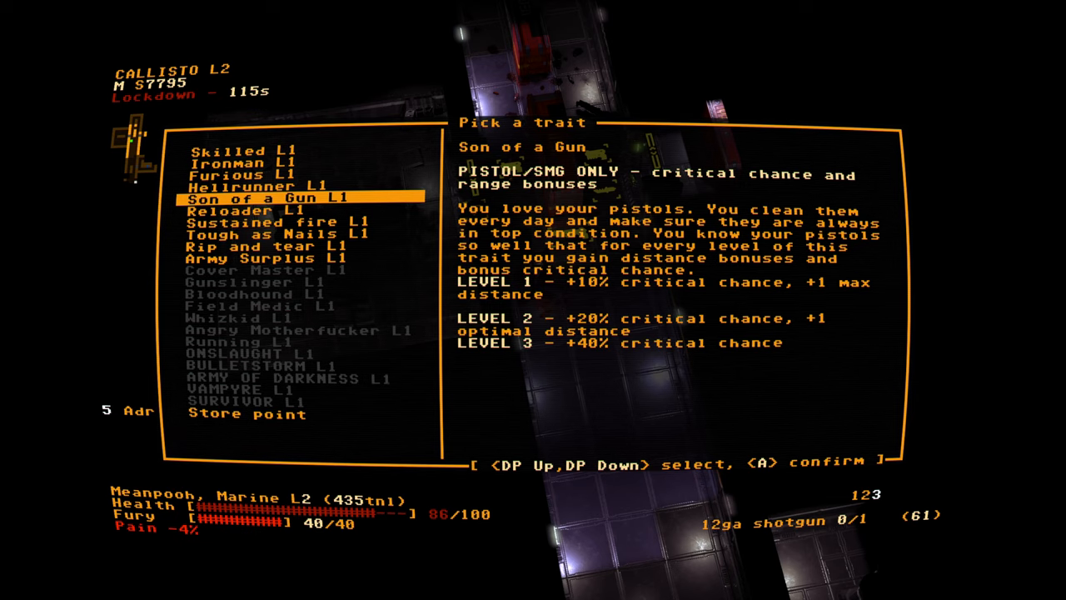
key(Down)
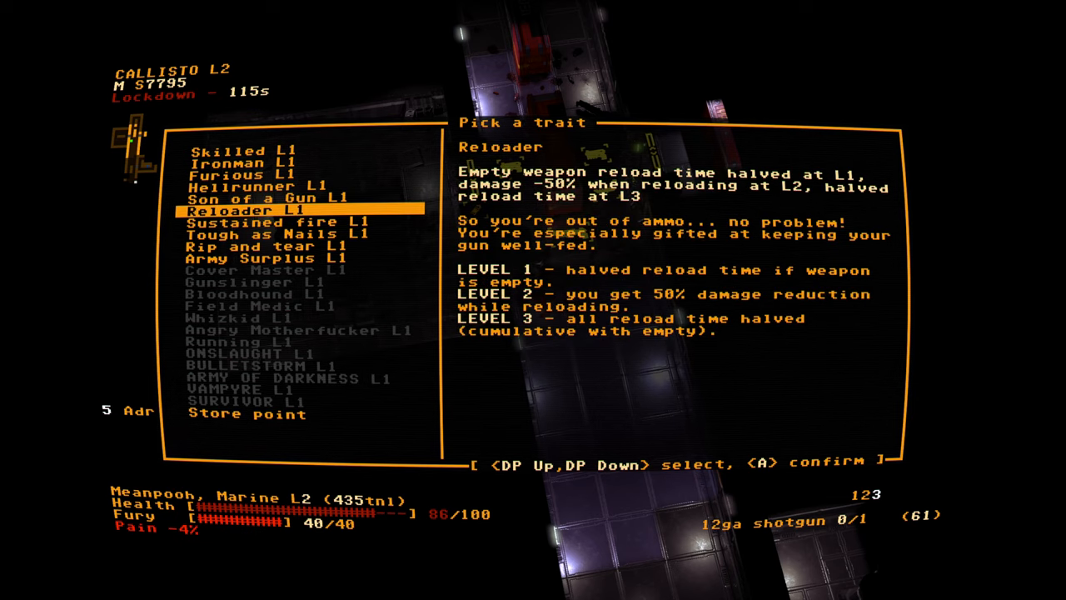
key(Down)
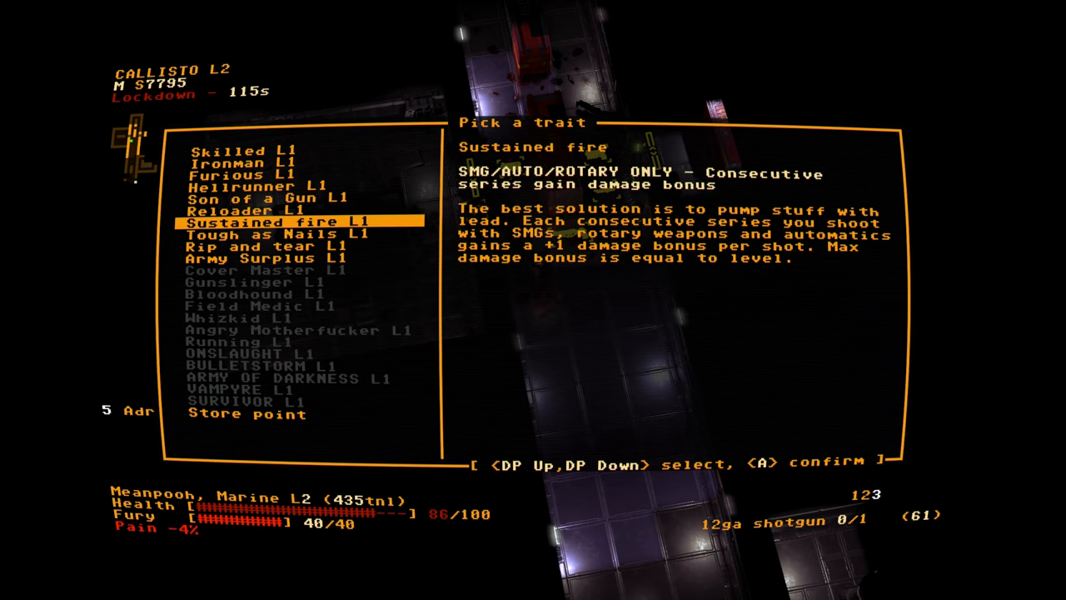
key(Down)
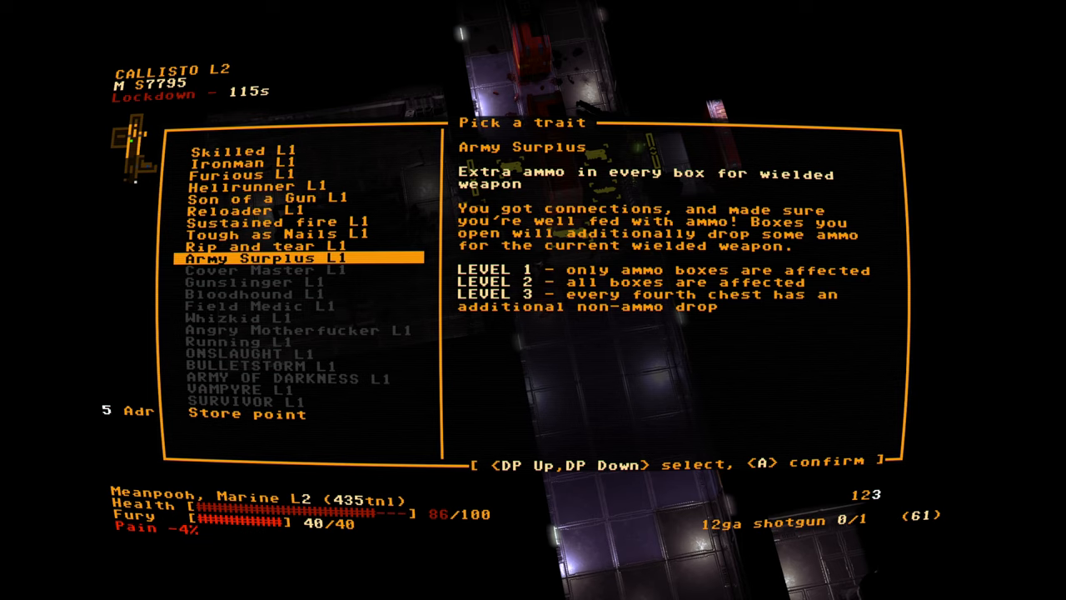
Move back up past Furious and take the Skilled trait
key(Up)
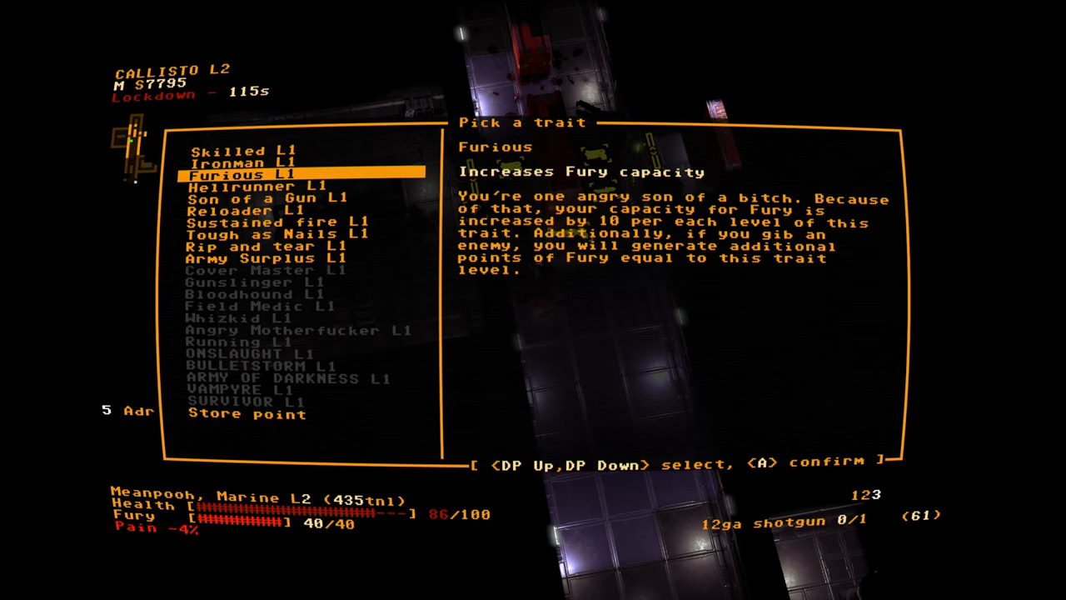
key(Up)
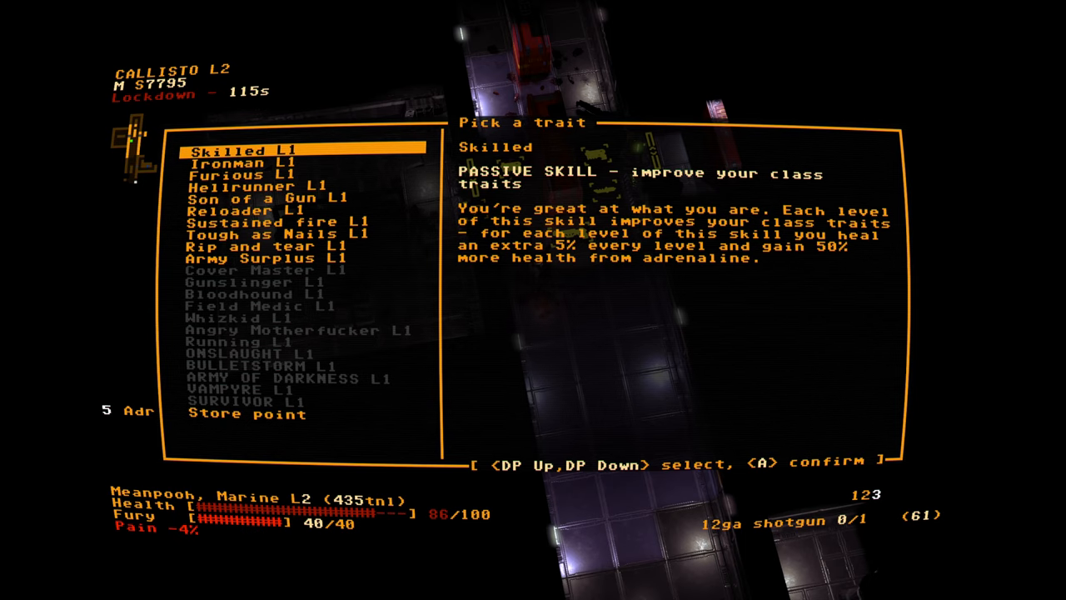
key(down)
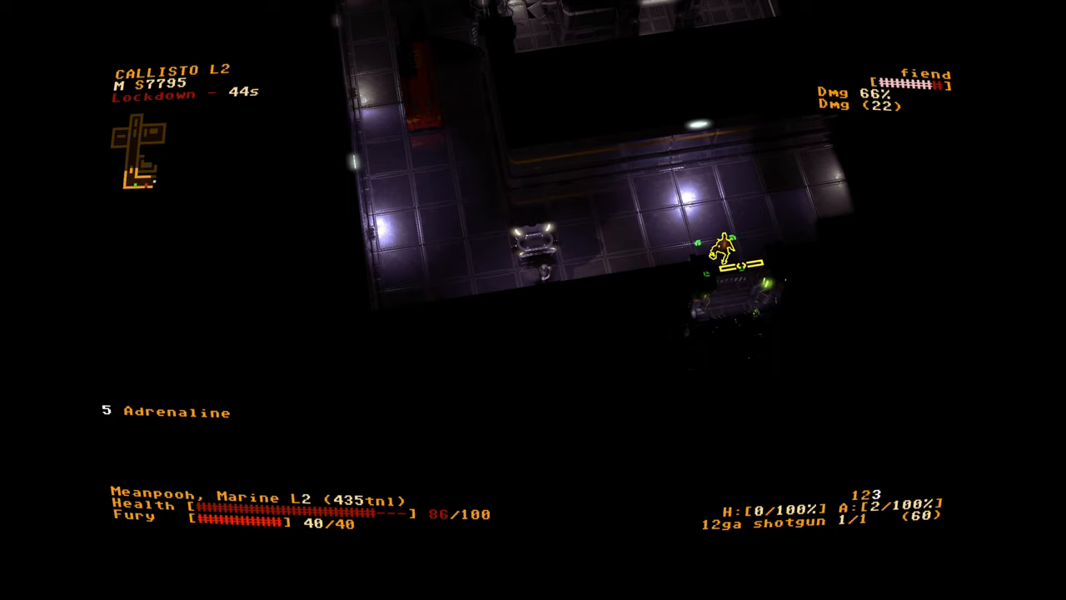
Shoot the targeted fiend and fight on until the lockdown ends for 1000 XP
click(725, 263)
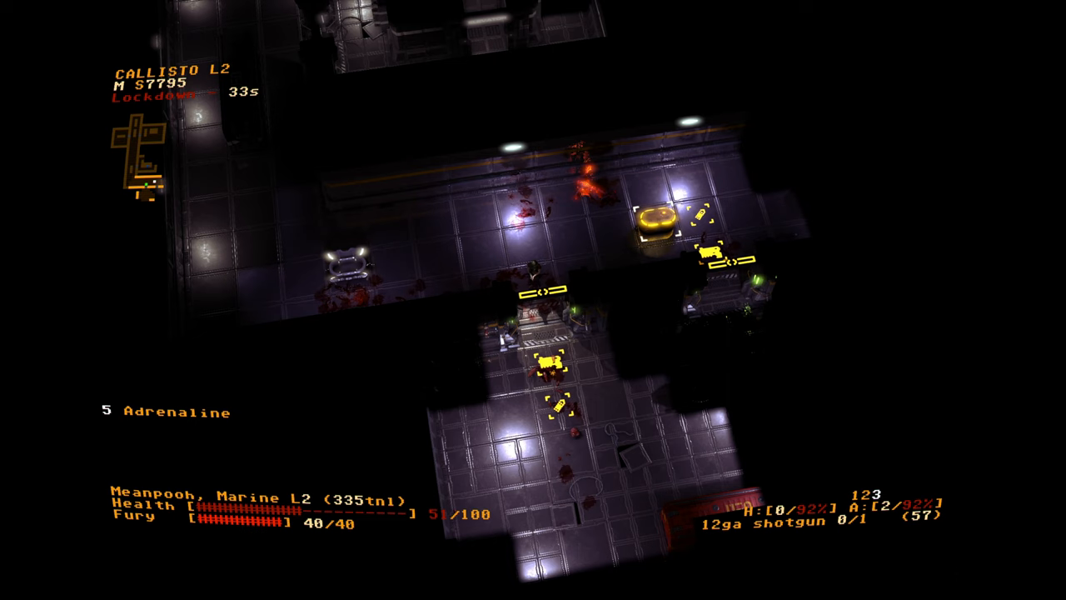
key(i)
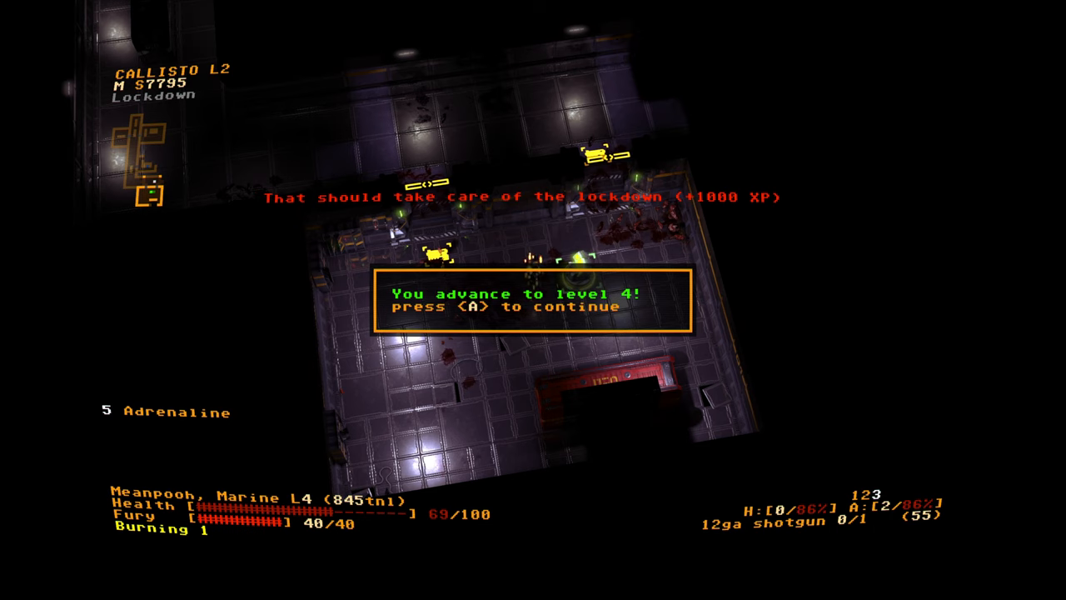
Dismiss the level 4 notice and take the Hellrunner trait, passing Ironman
key(a)
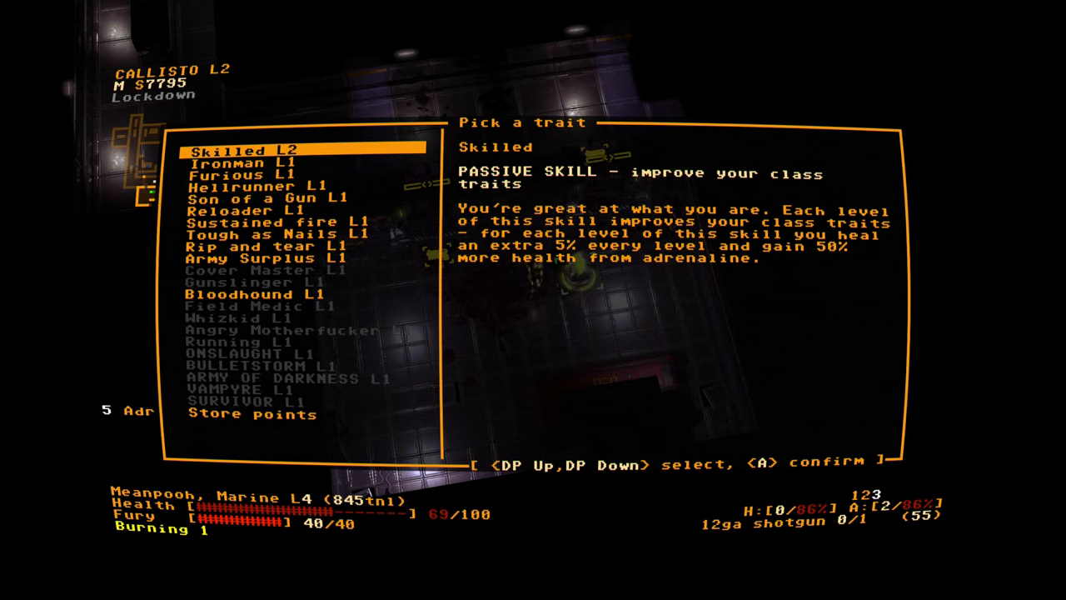
key(Down)
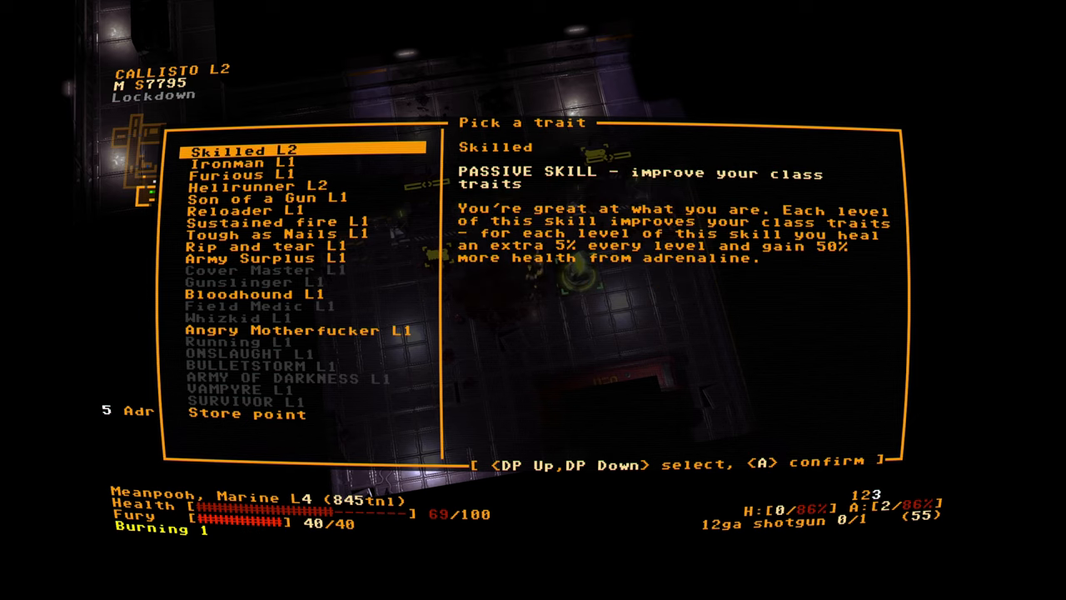
key(down)
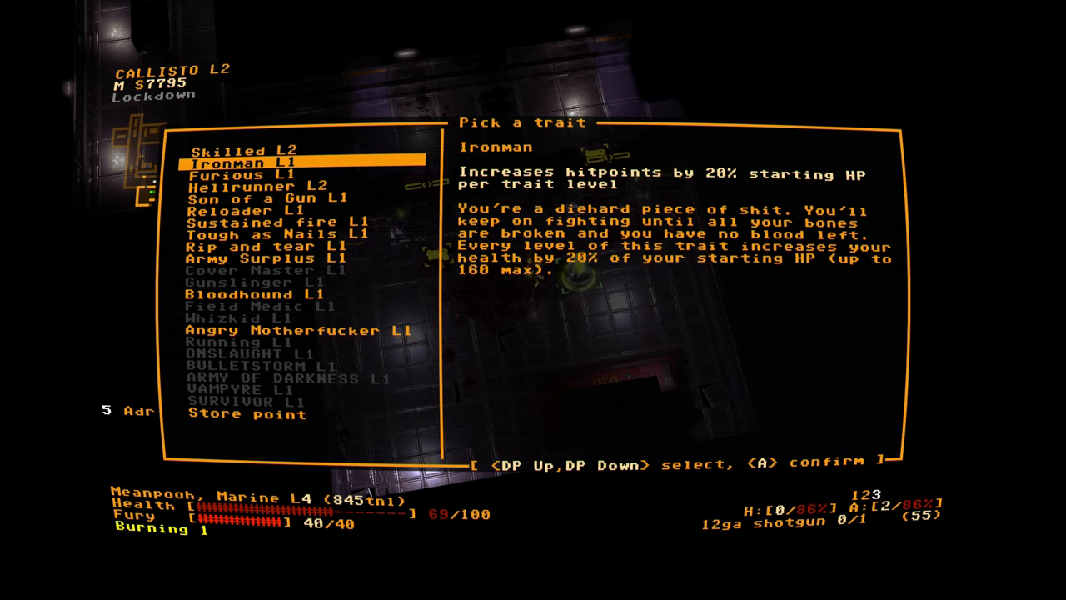
key(Down)
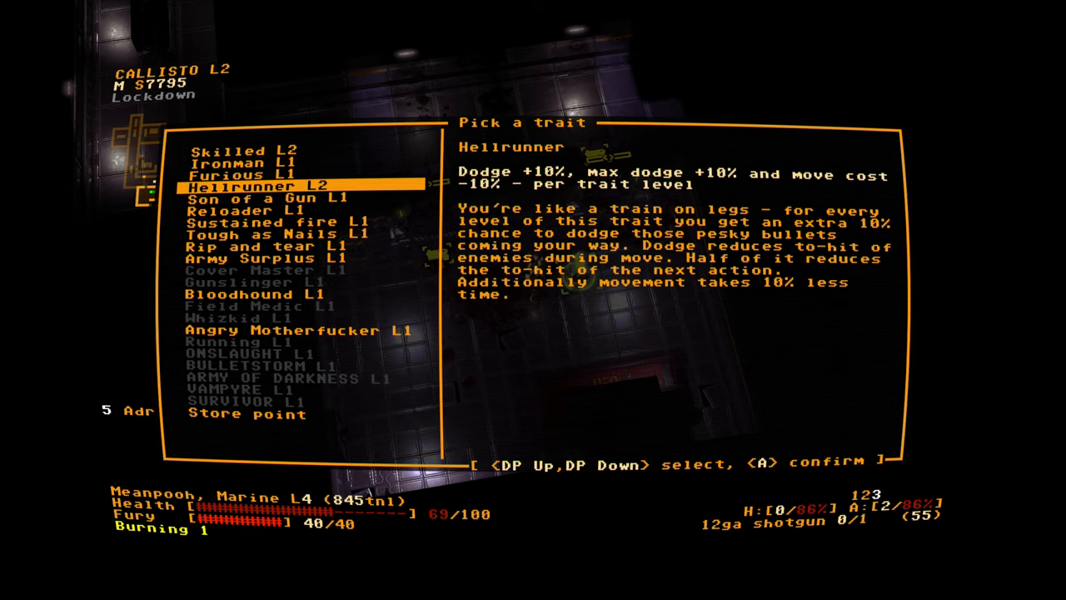
key(Down)
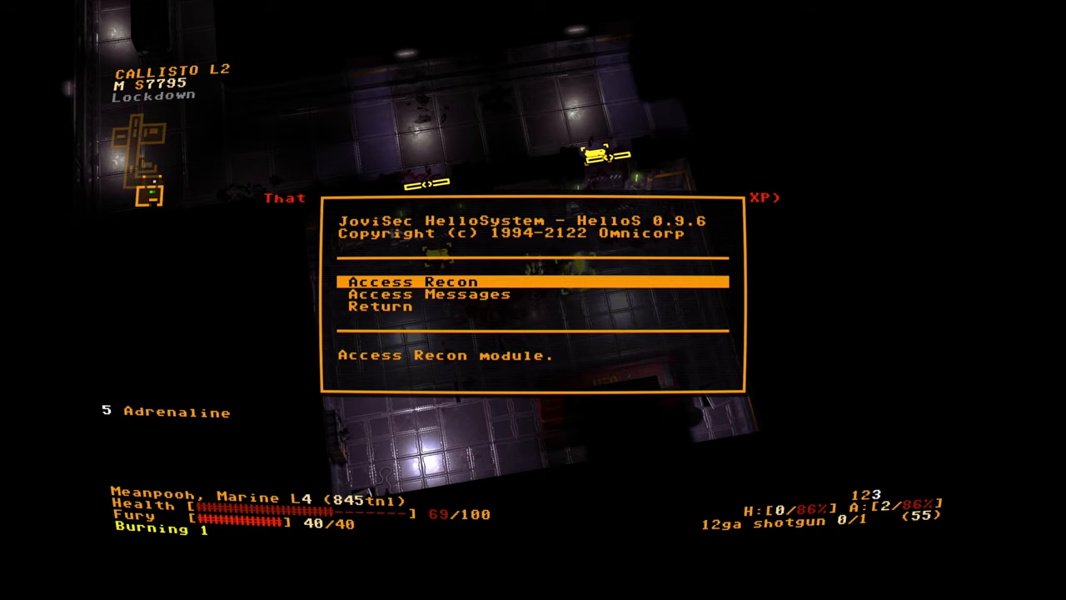
Read the Patrol duty e-mail in the message module, then enter the recon module
click(429, 293)
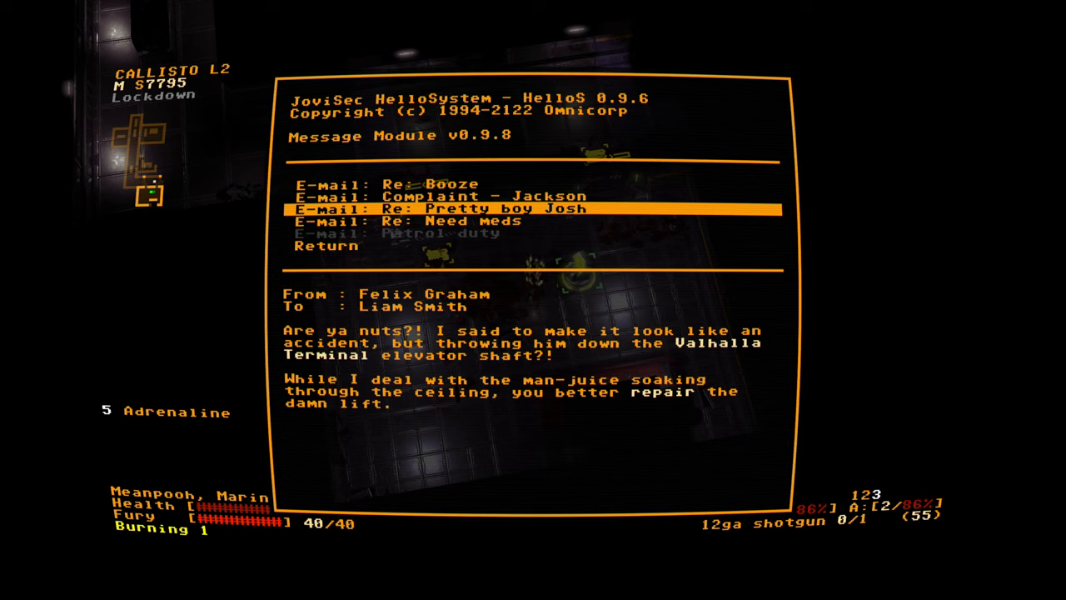
key(down)
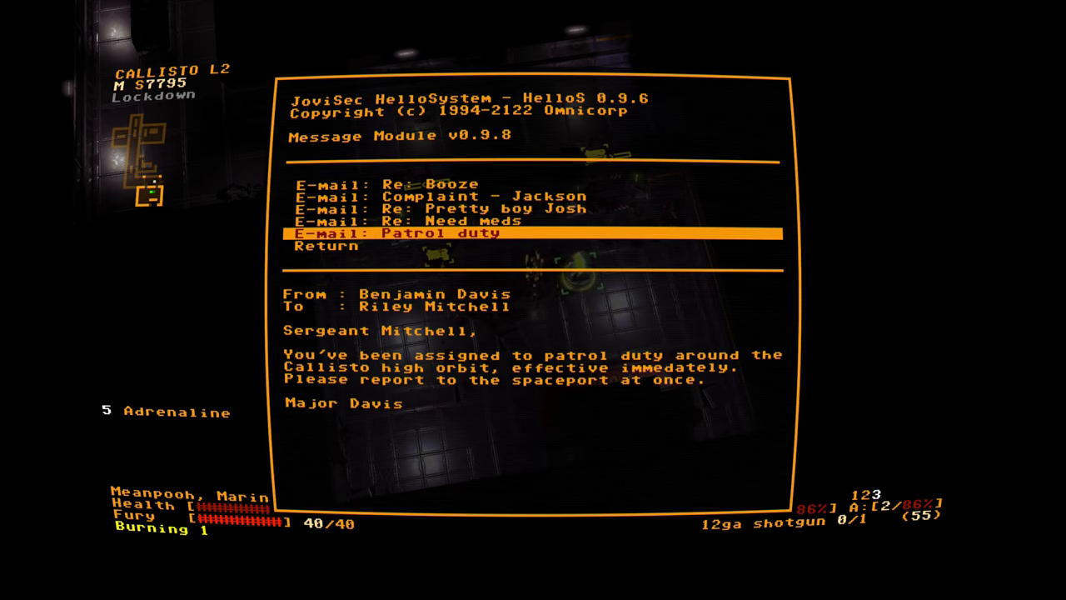
key(Down)
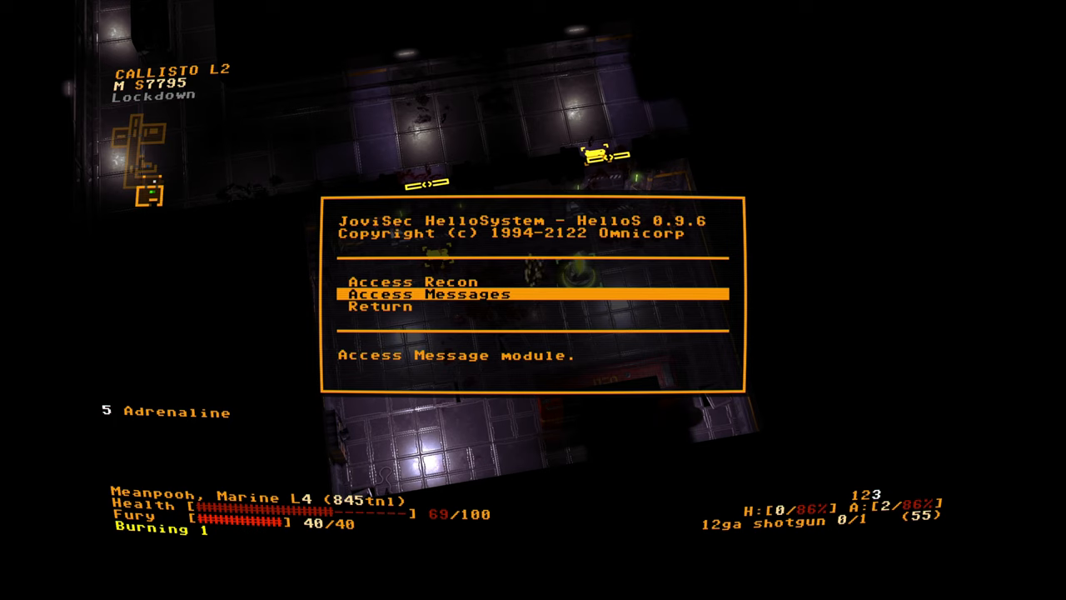
key(up)
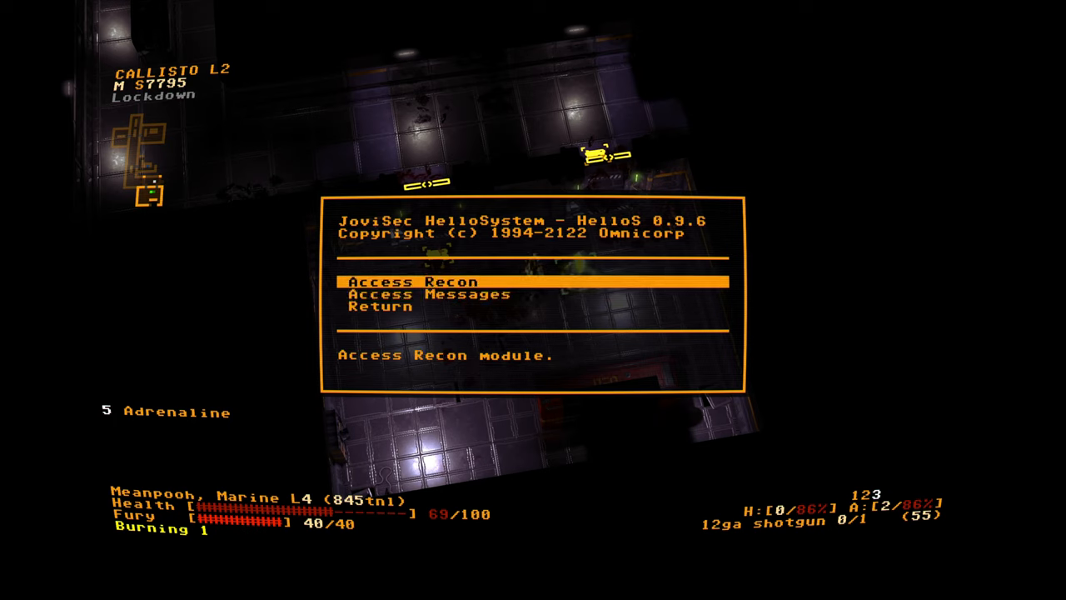
click(413, 280)
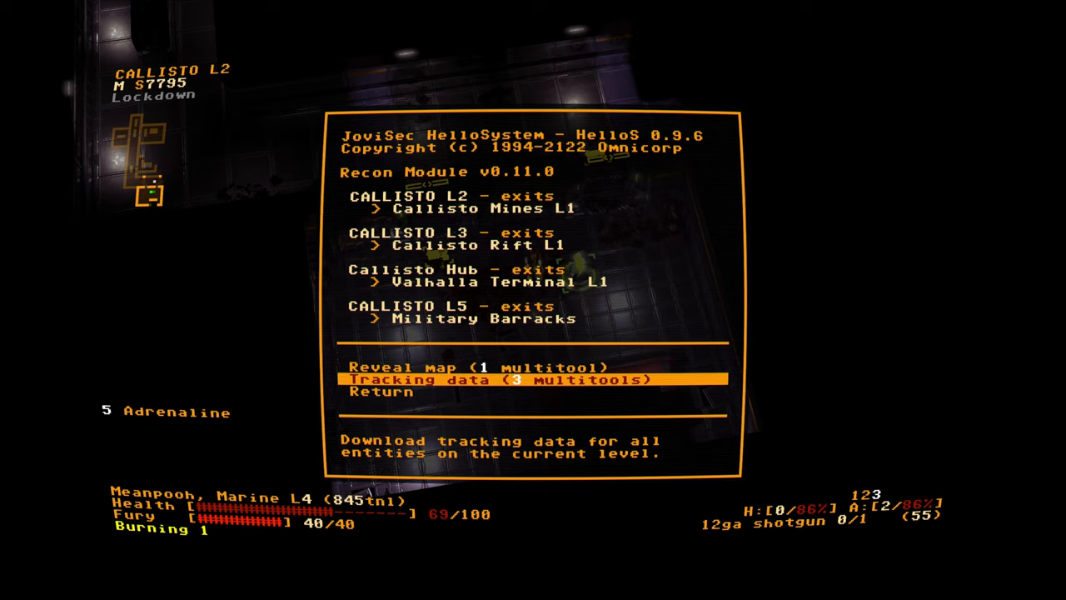
Weigh Reveal map against Tracking data, return to the main menu and shut the terminal off
key(up)
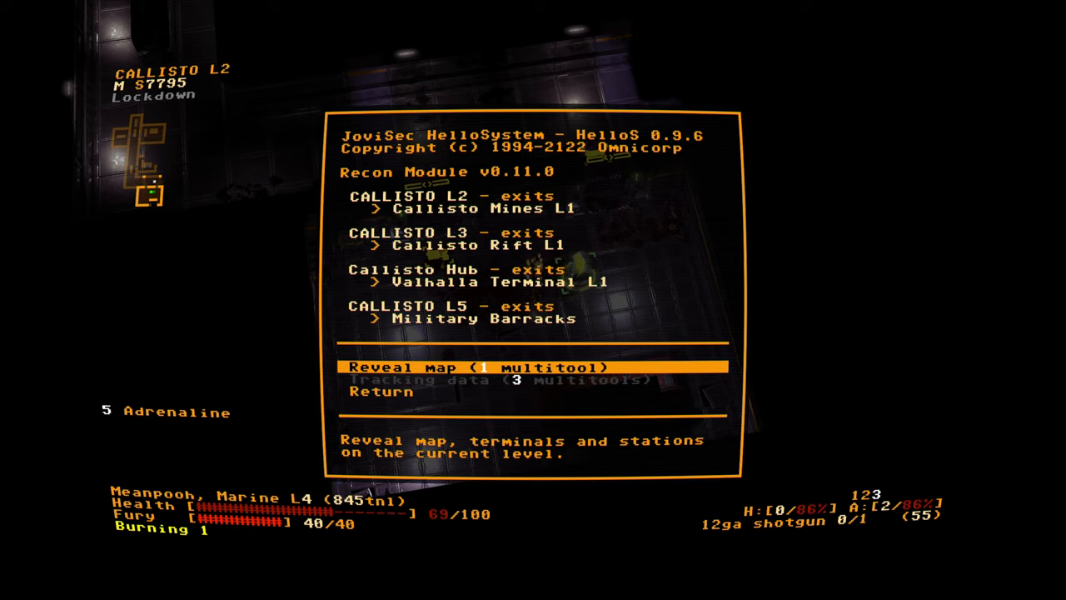
key(Down)
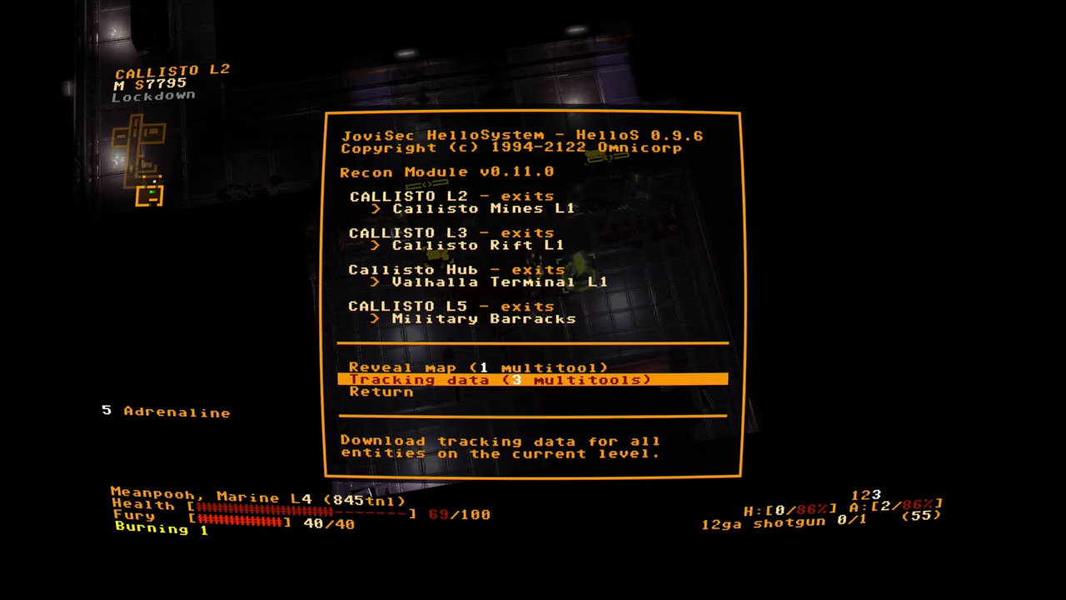
key(down)
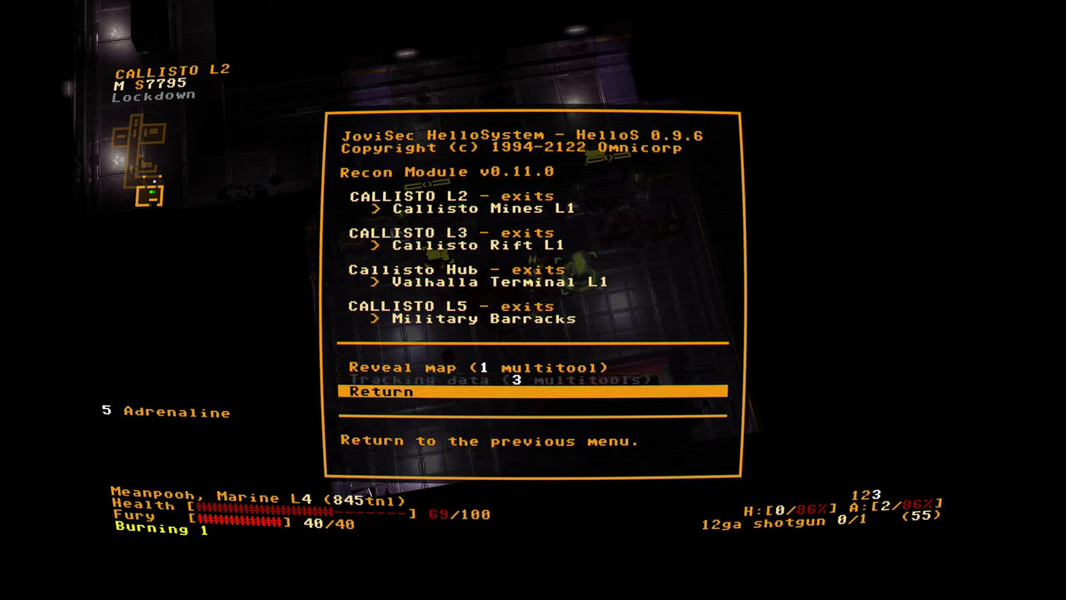
key(up)
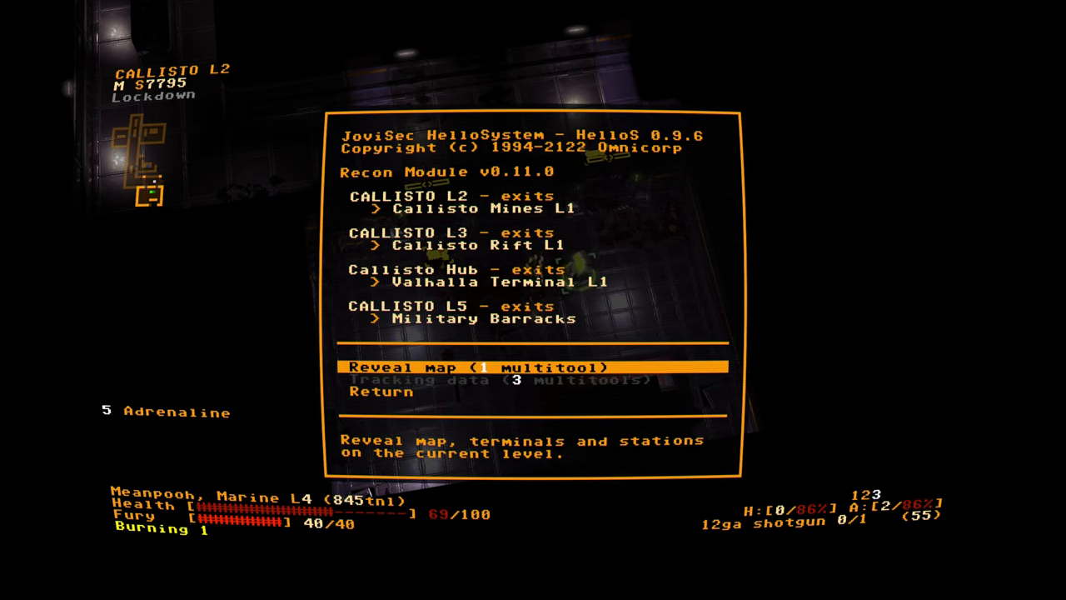
key(down)
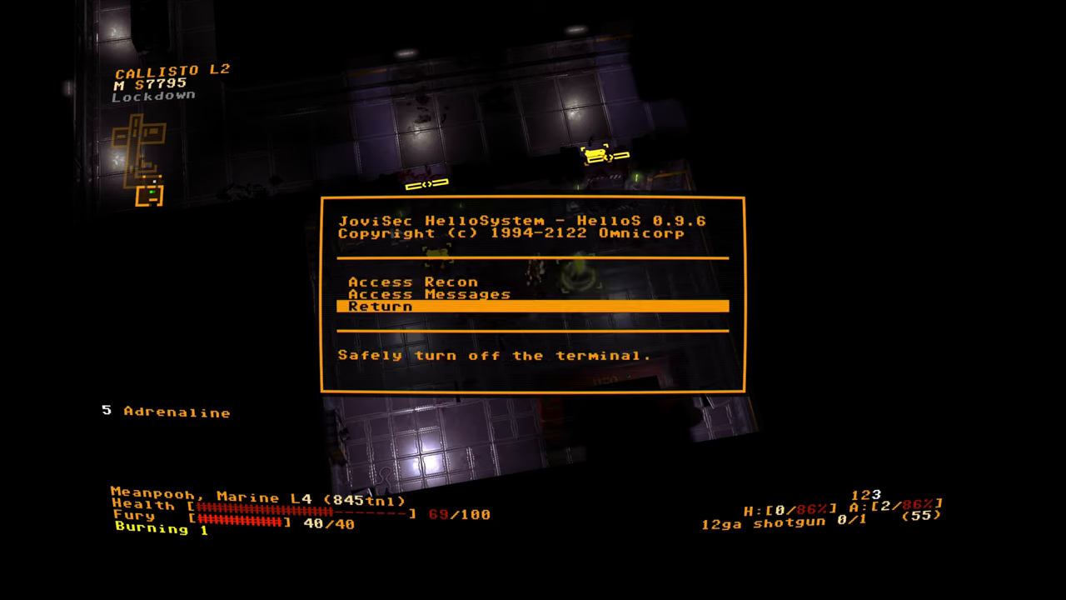
click(380, 307)
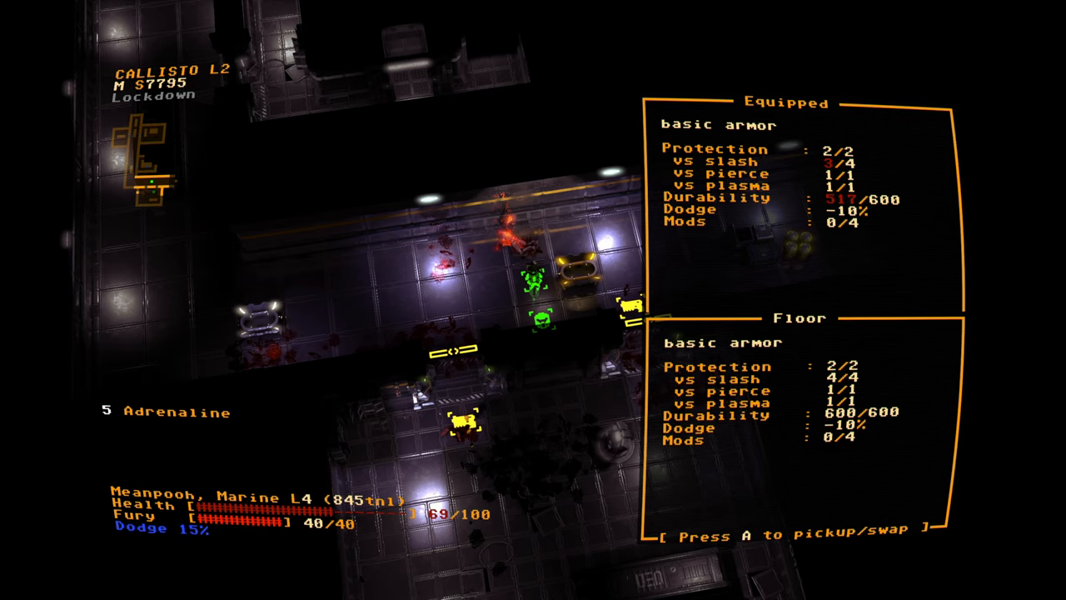
Swap to the intact basic armor, push through Callisto L2, then bring up the pause menu
key(a)
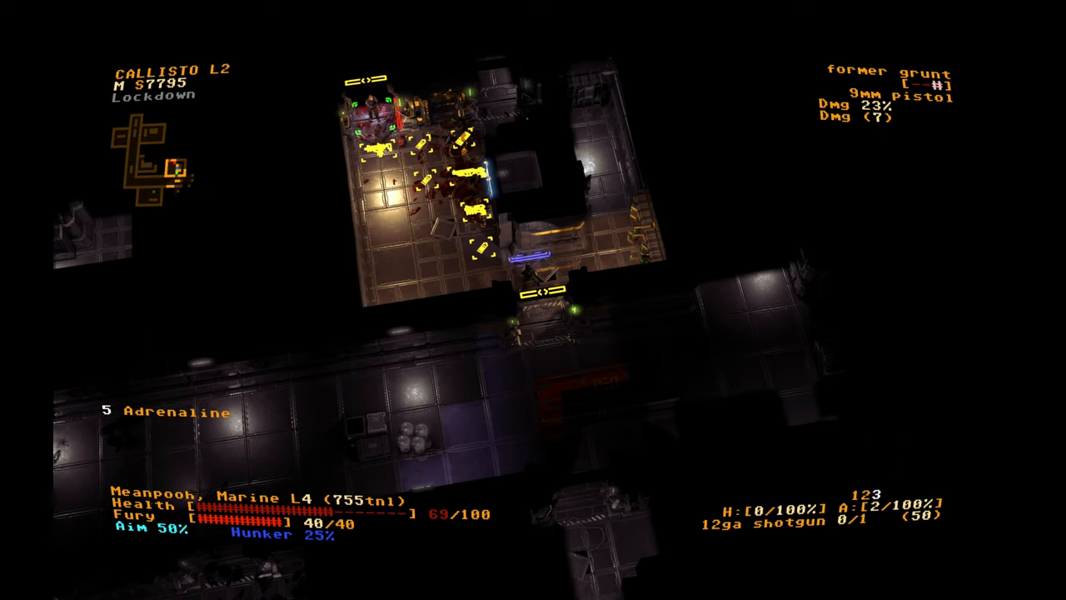
key(Escape)
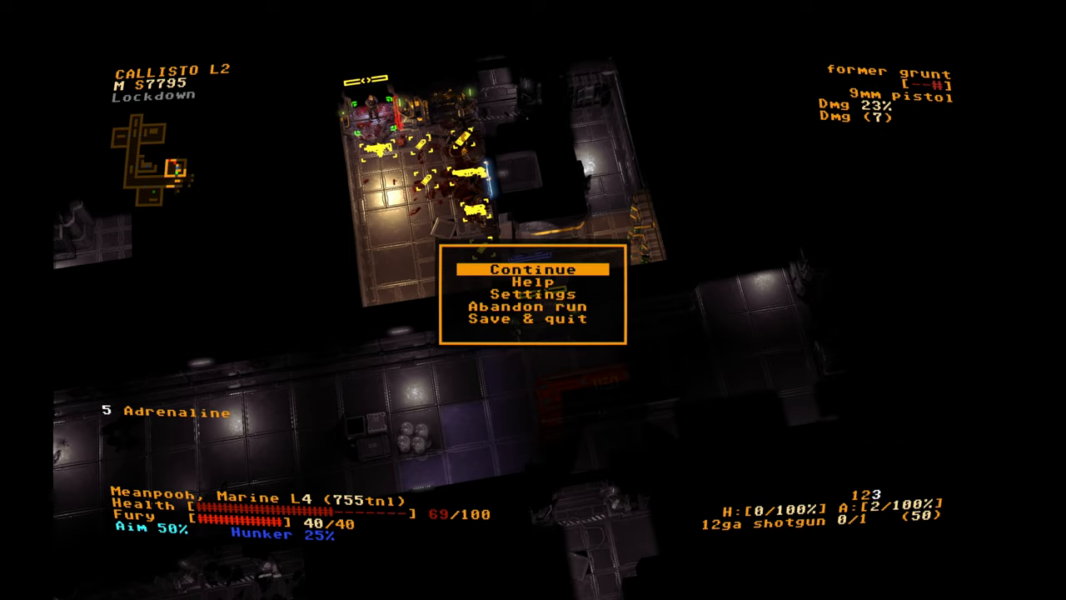
Continue the run, fight on to the 9mm SMG, and view the equipment screen
click(533, 268)
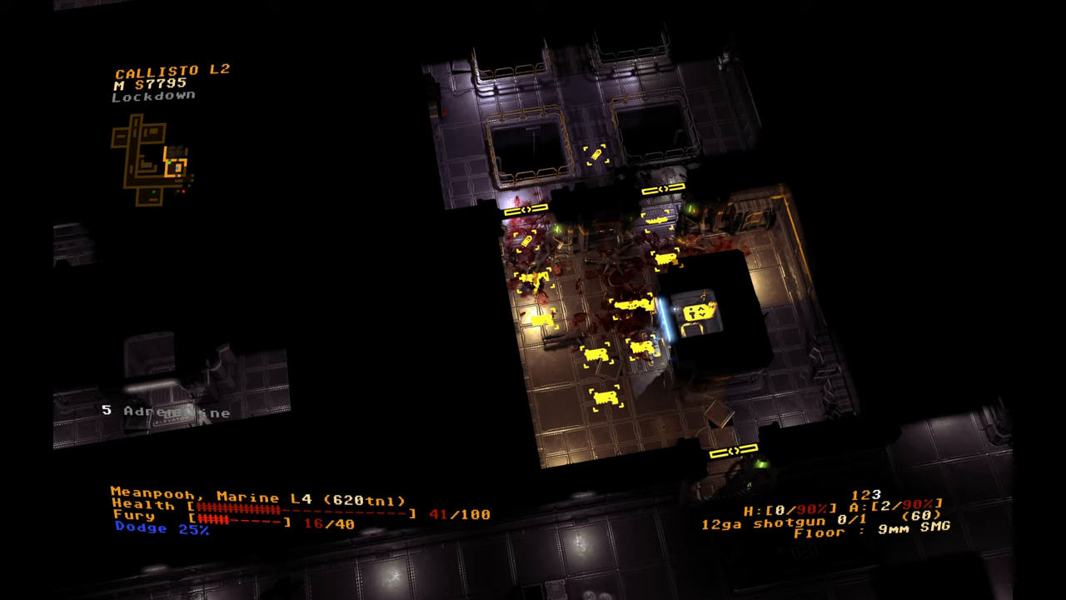
key(i)
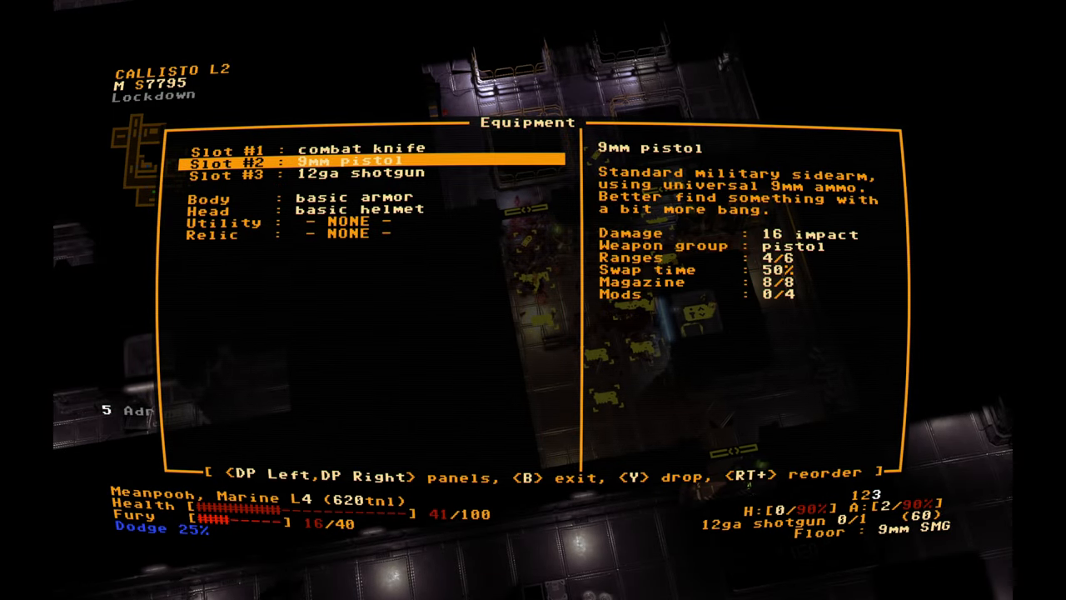
Replace the Slot #2 9mm pistol with the 9mm SMG and back out of the loadout screens
key(b)
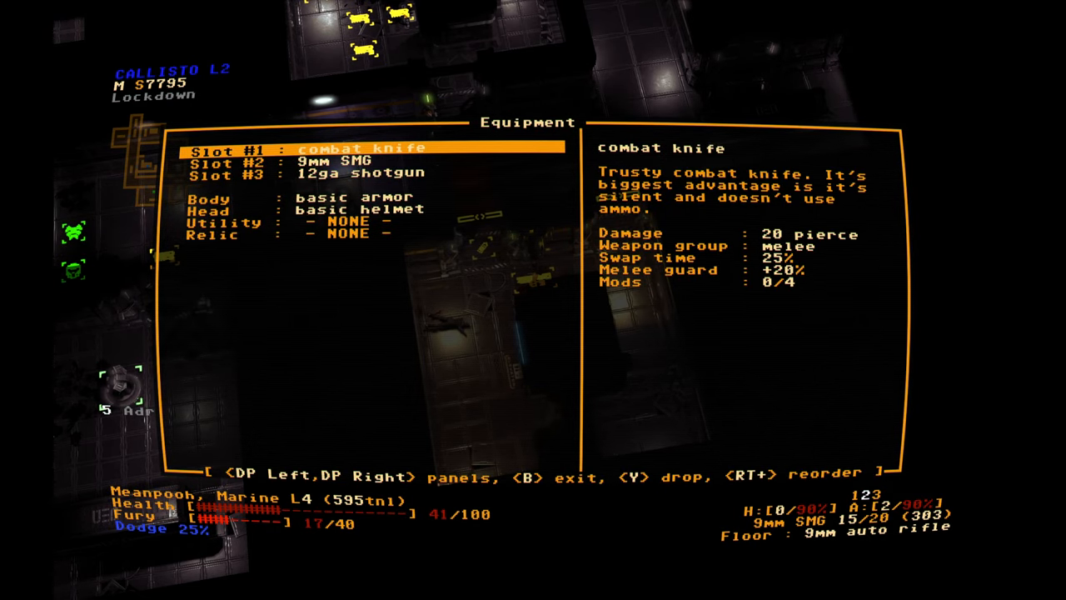
key(b)
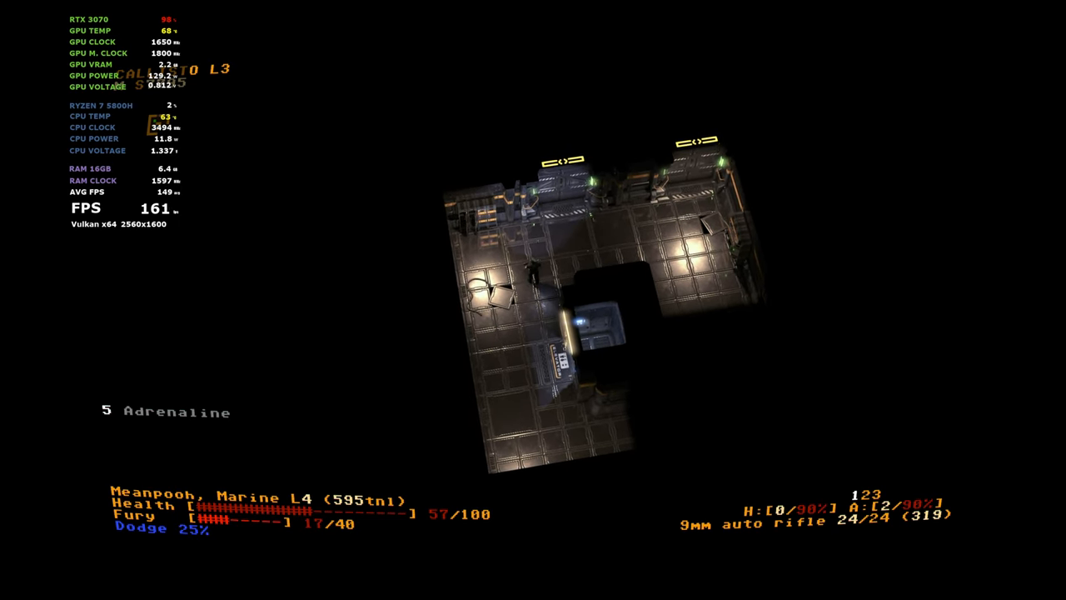
Check the 9mm ammo (x100) entry in the inventory and close it
key(i)
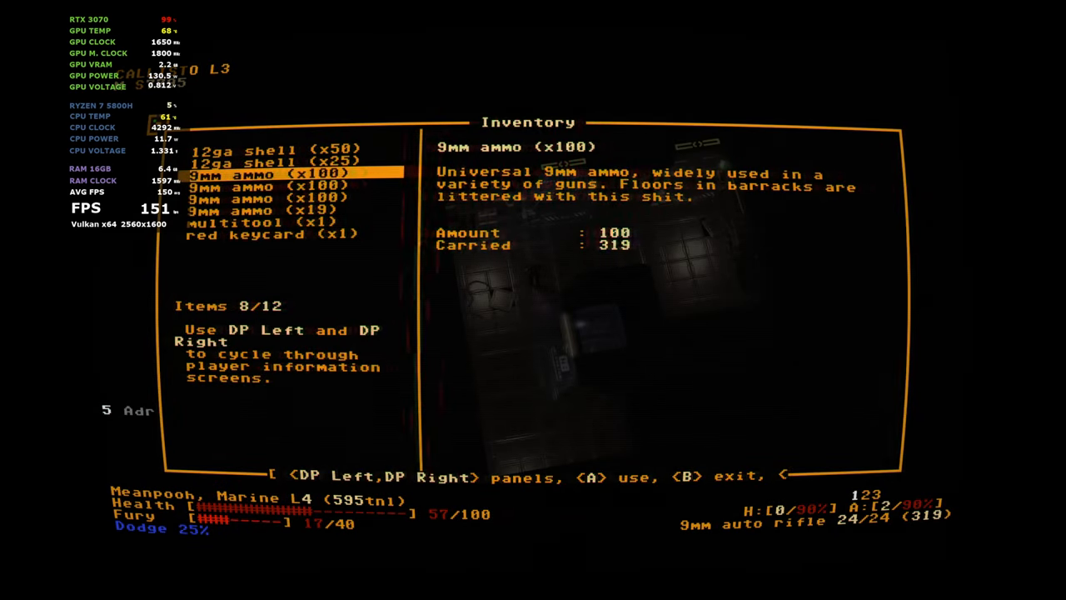
key(Right)
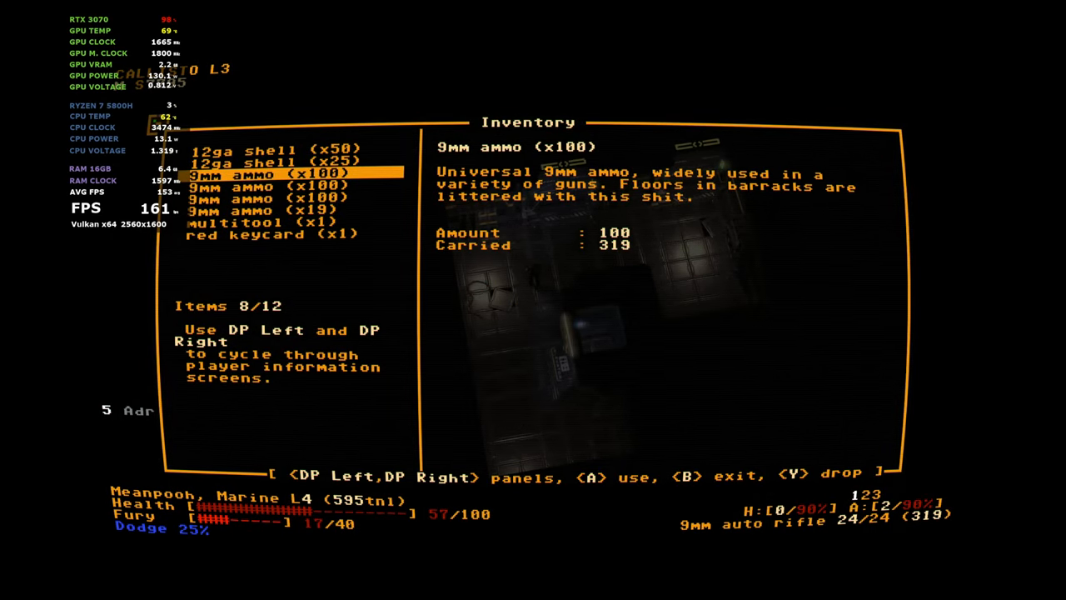
key(b)
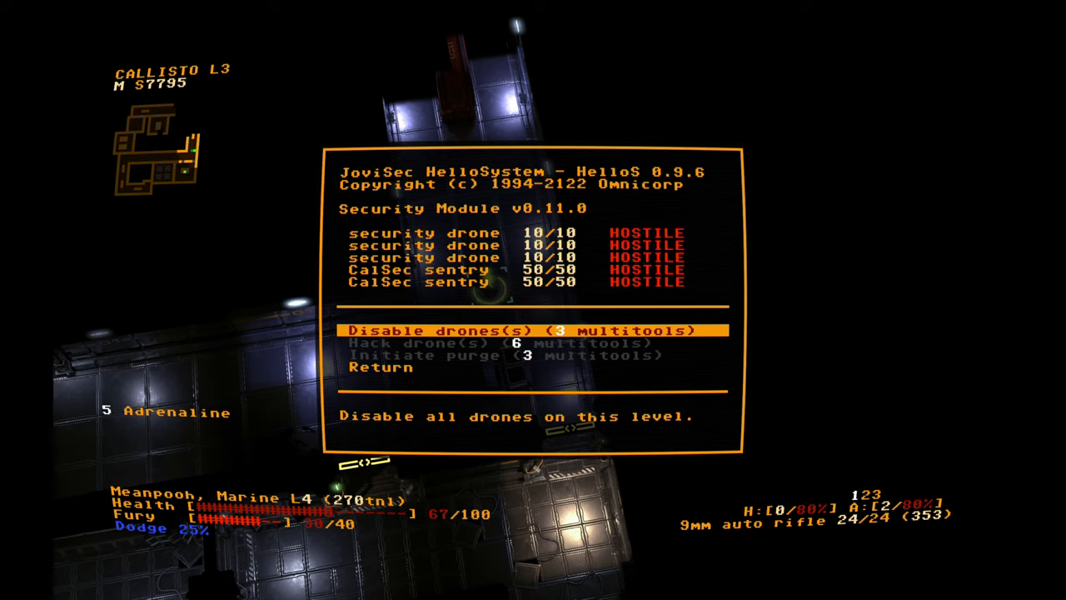
Leave the Security module, view the level exits in Access Recon, and return to the main menu
key(Down)
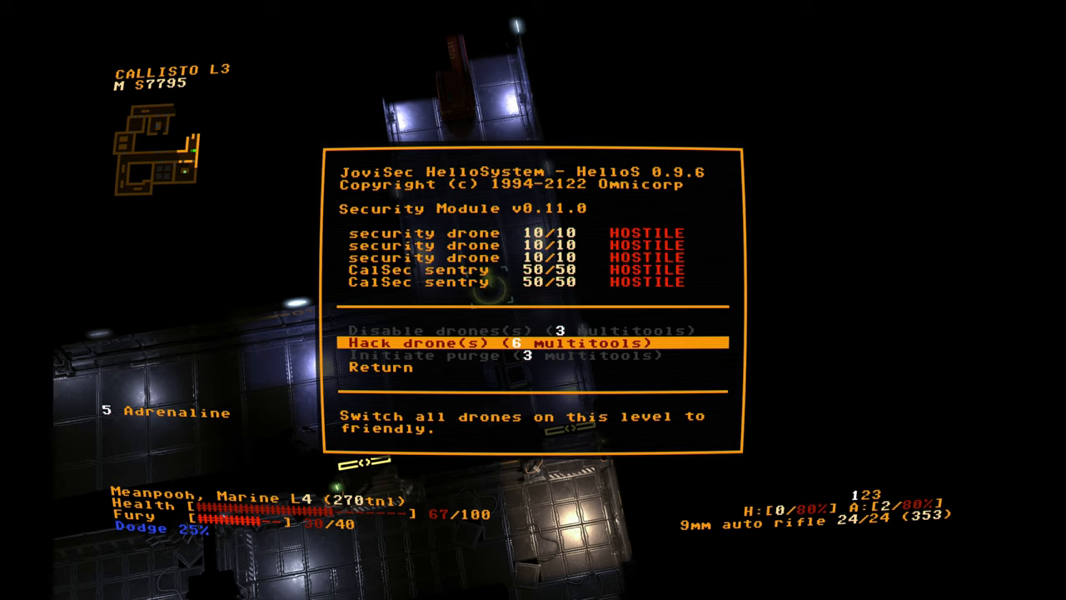
key(down)
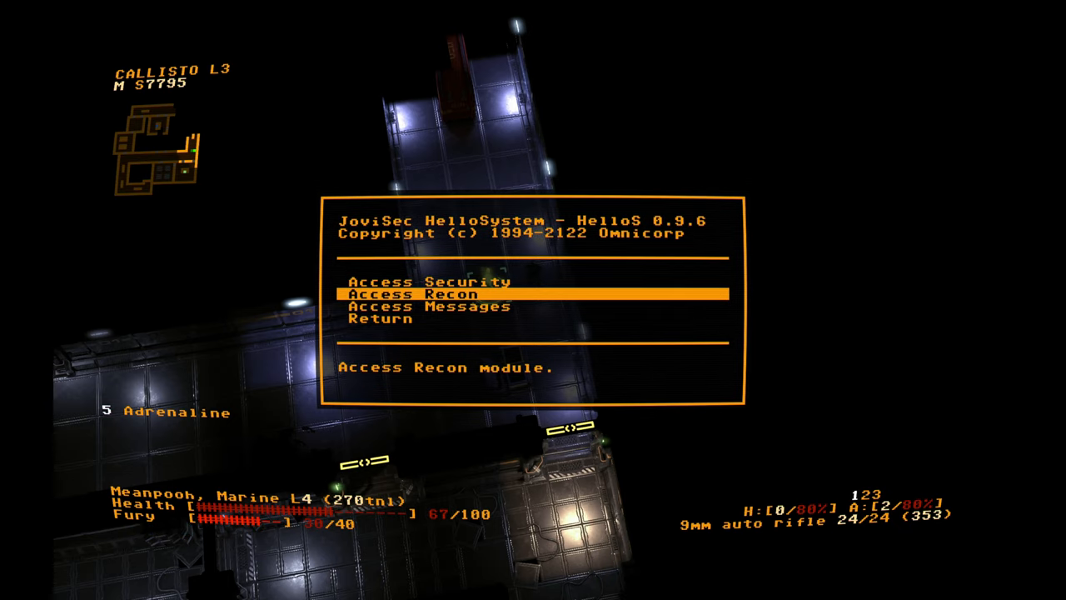
click(411, 293)
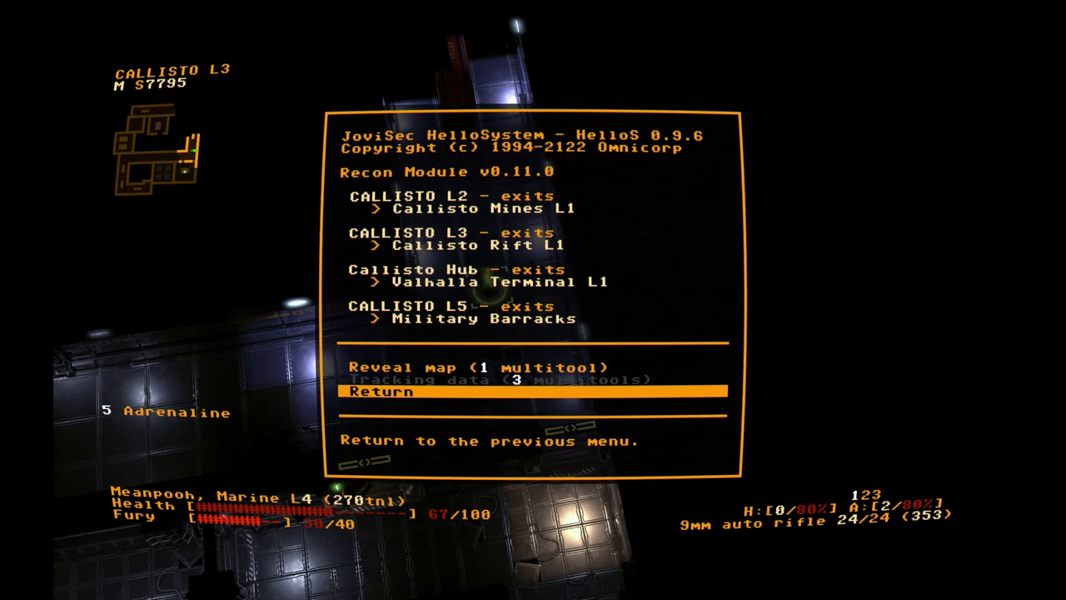
key(up)
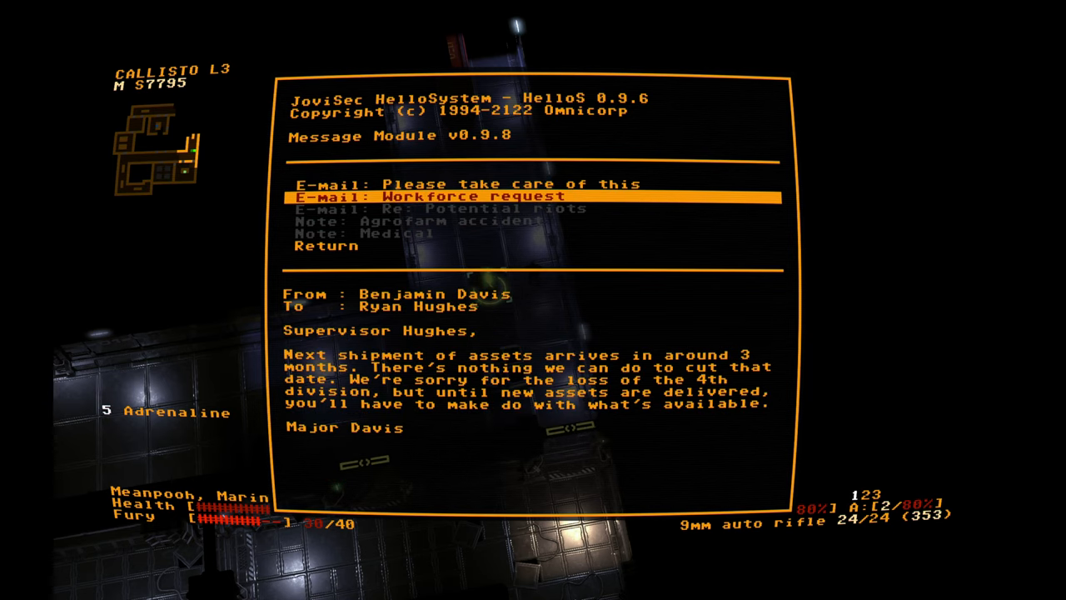
click(441, 208)
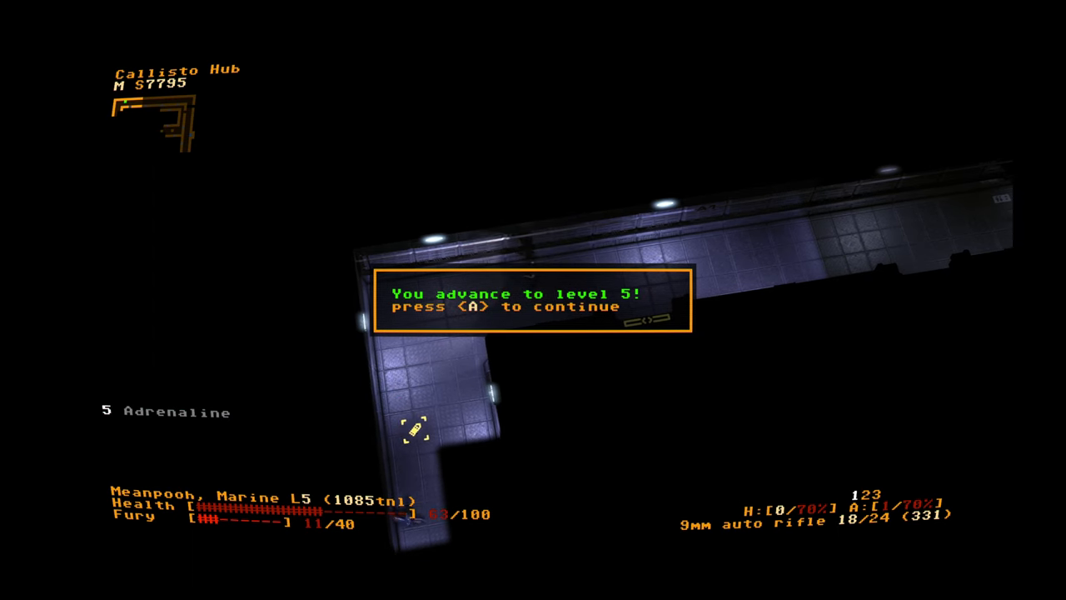
Dismiss the level 5 announcement and confirm a new trait for the marine
key(a)
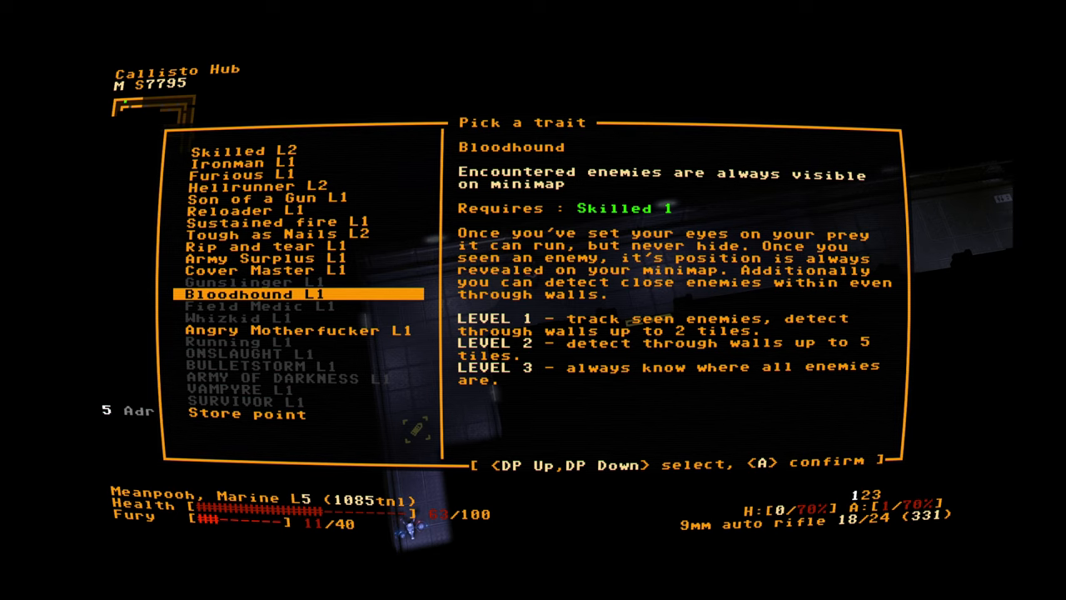
key(down)
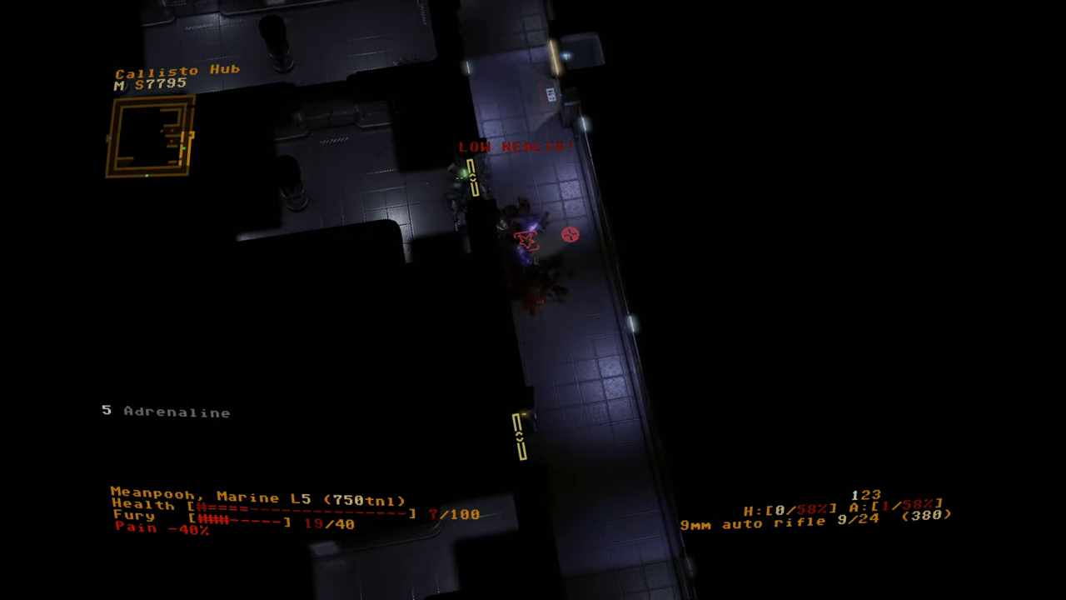
Browse the inventory for healing items to restore the marine's health
key(i)
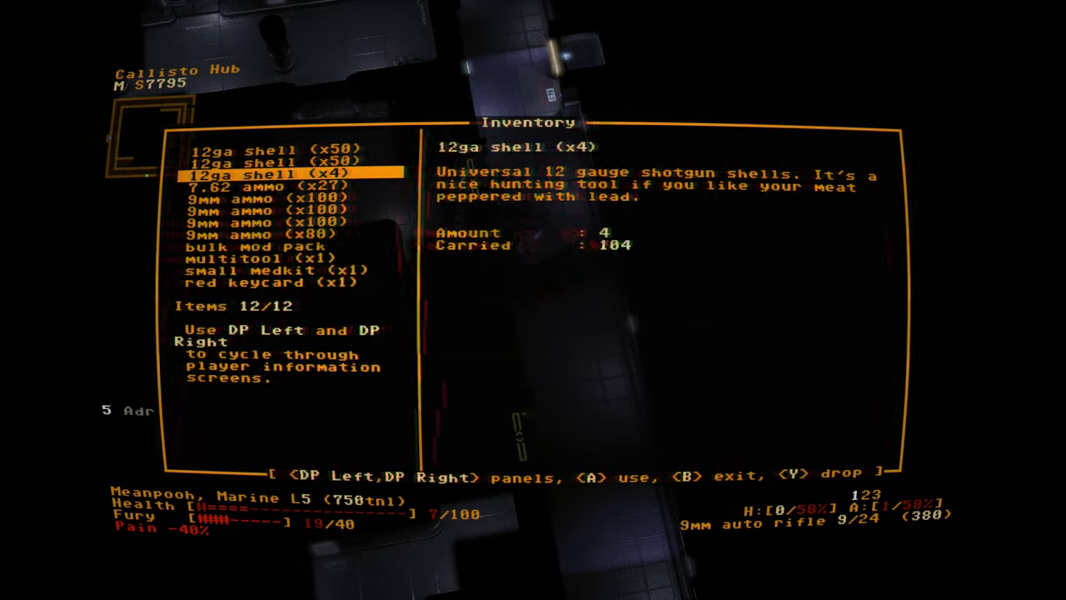
key(Right)
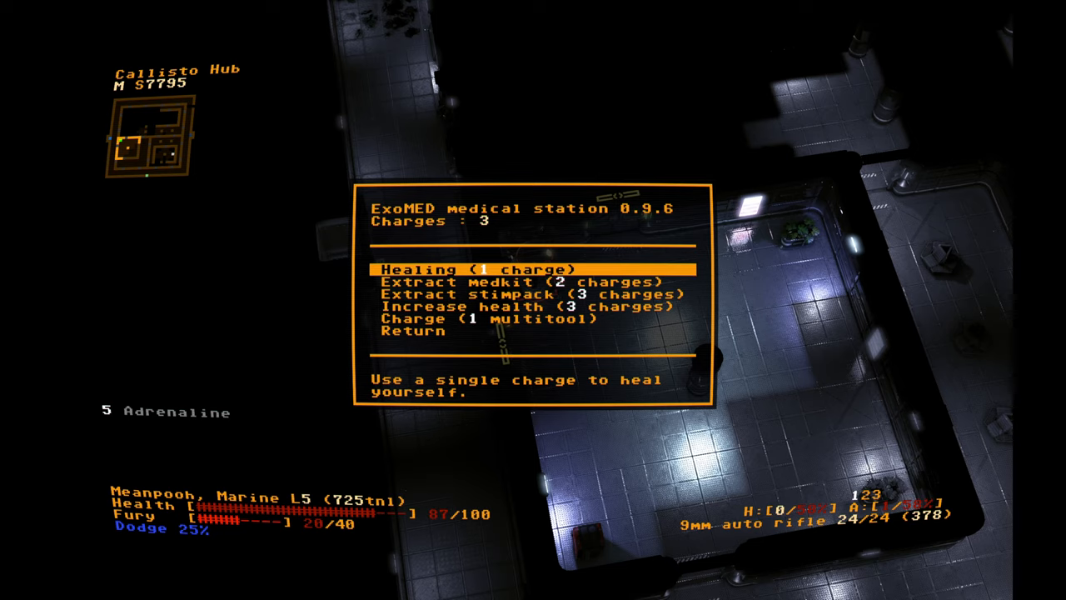
key(Down)
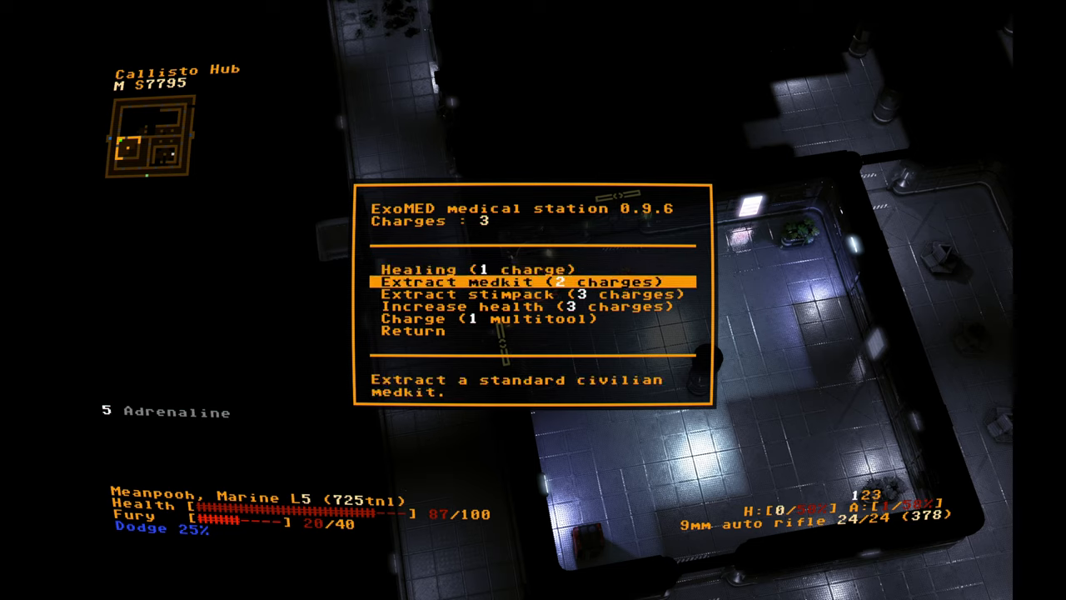
key(Down)
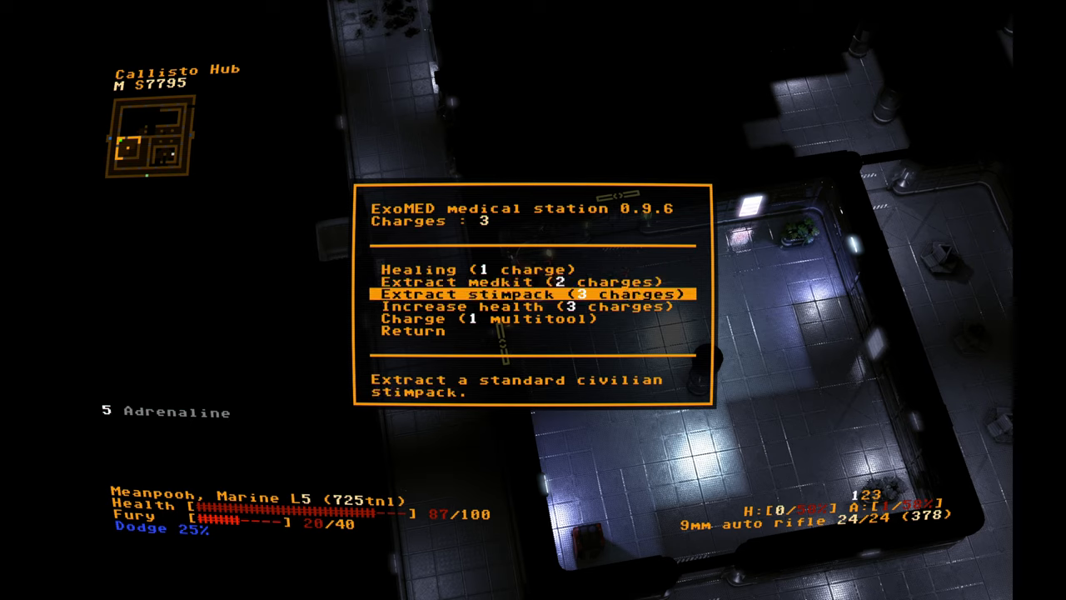
key(Down)
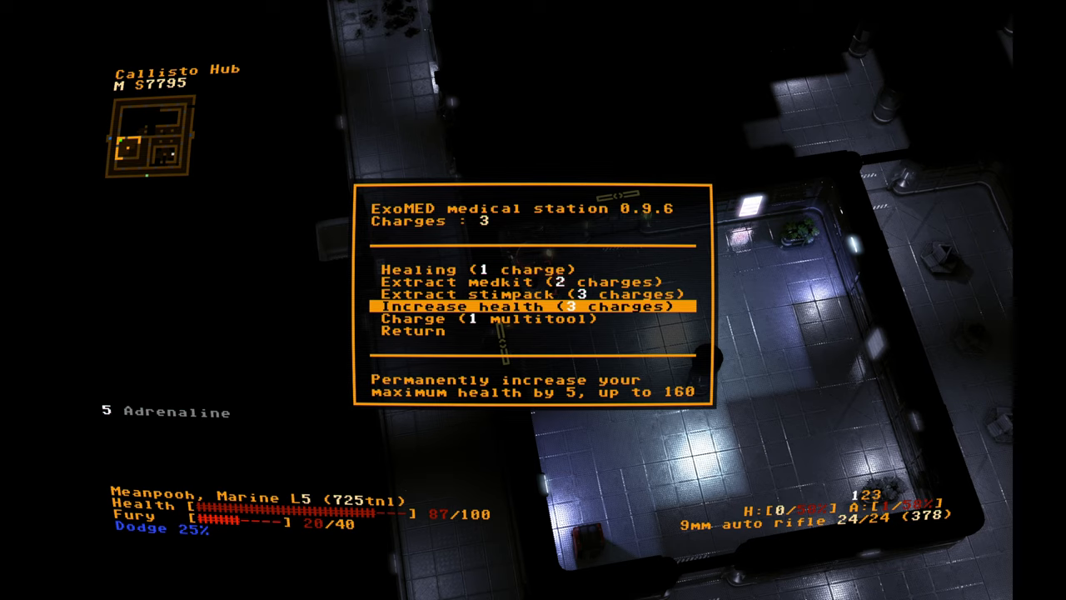
key(Down)
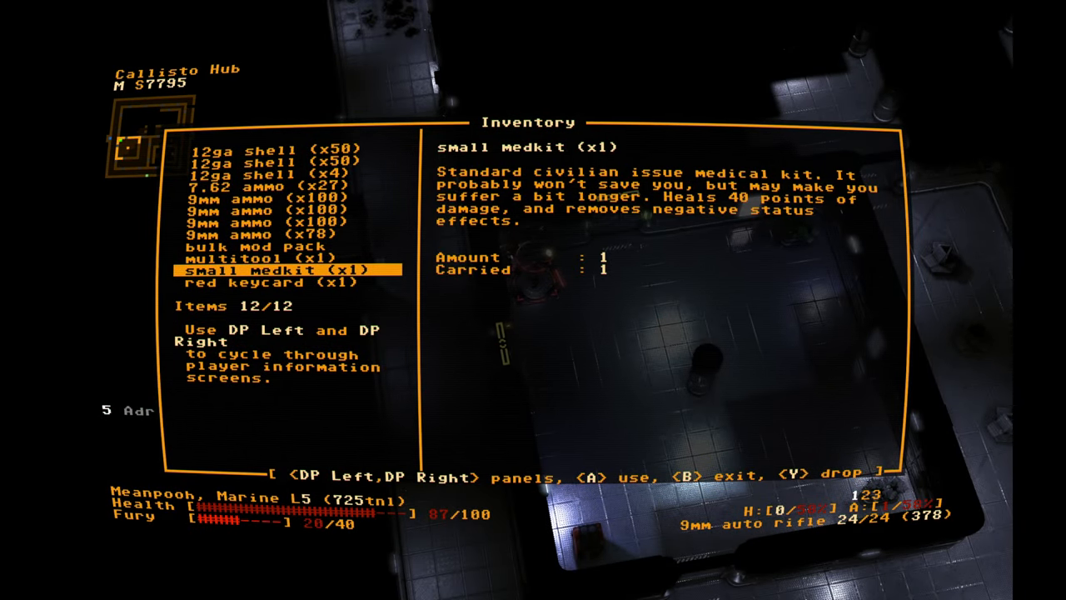
Read the 12ga shells, both 9mm ammo stacks and the red keycard descriptions, then close the inventory
key(up)
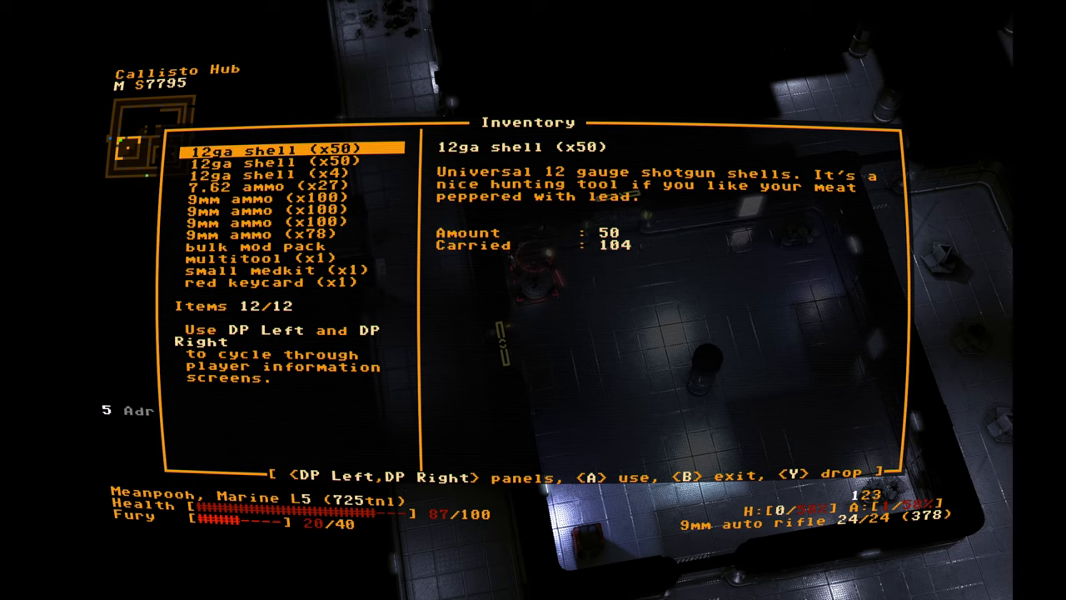
key(down)
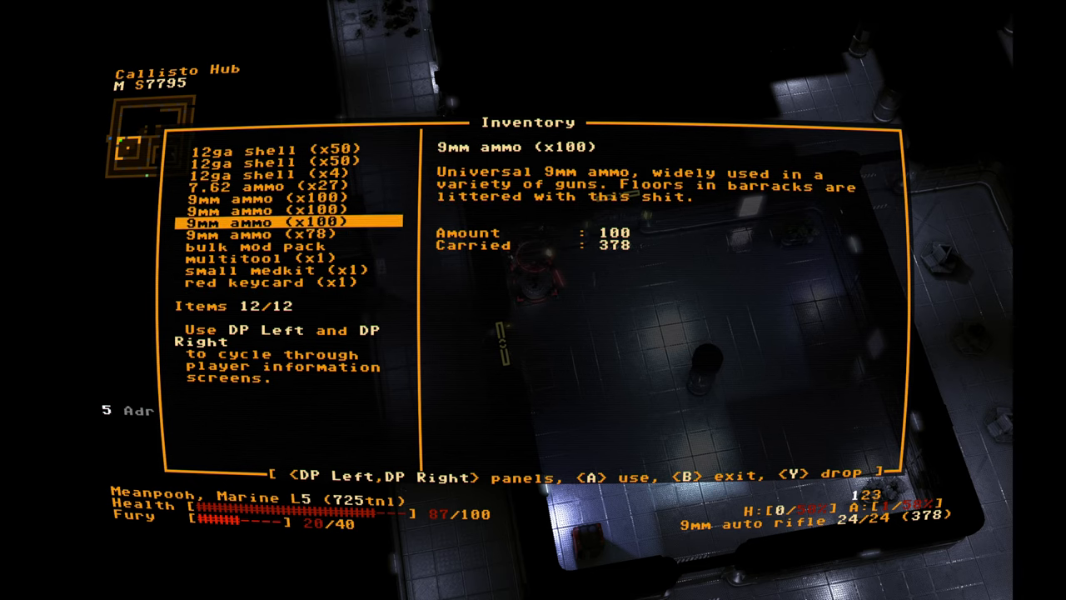
key(Down)
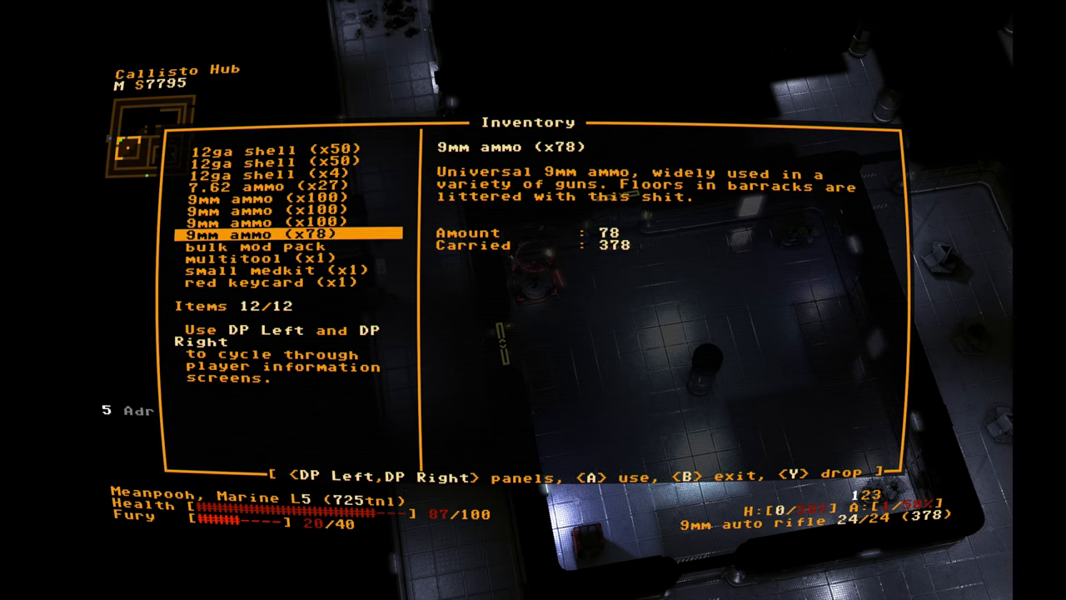
key(down)
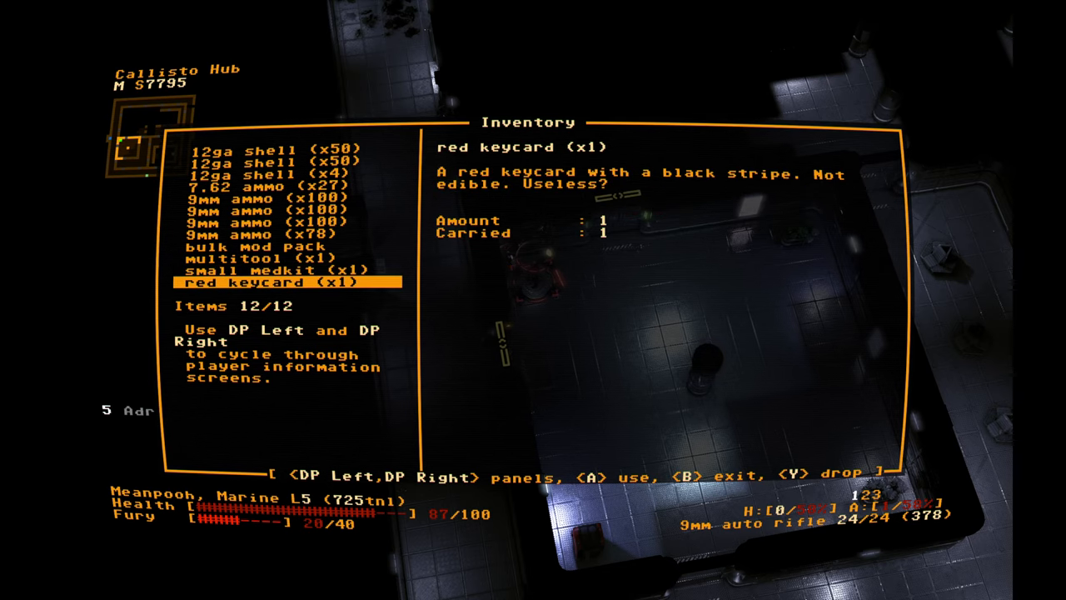
key(b)
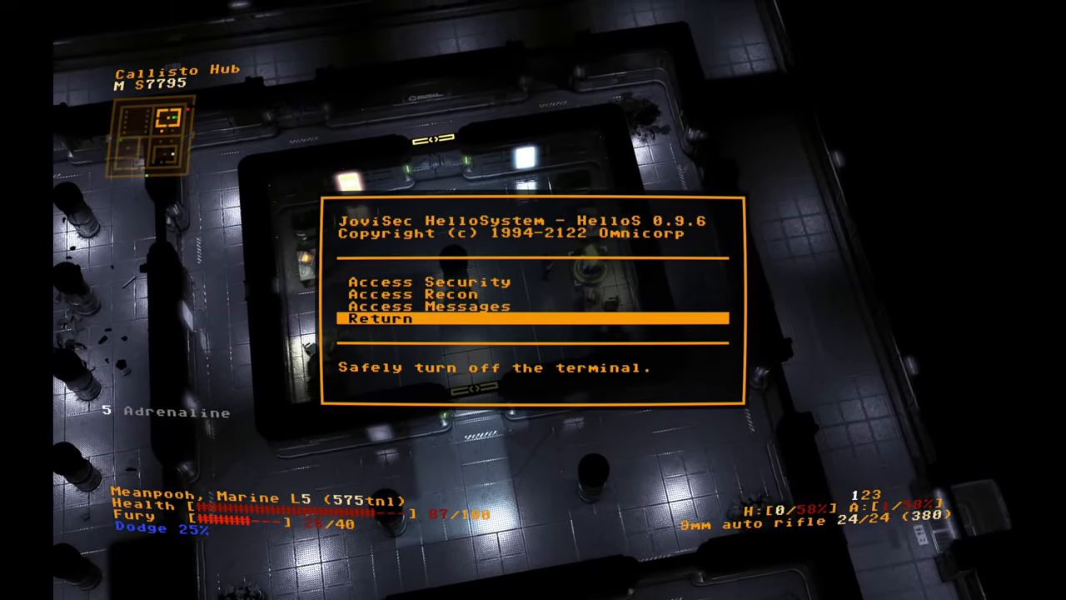
Choose Return on the HelloS terminal to turn it off safely
click(426, 281)
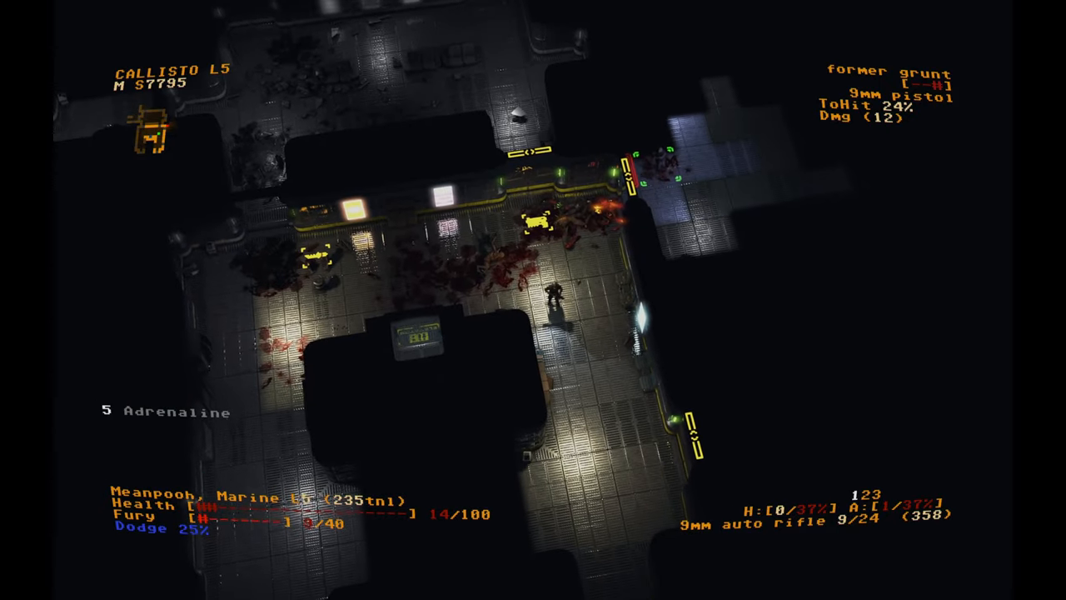
Fire at the former grunt on Callisto L5 in the fight that kills the marine
key(i)
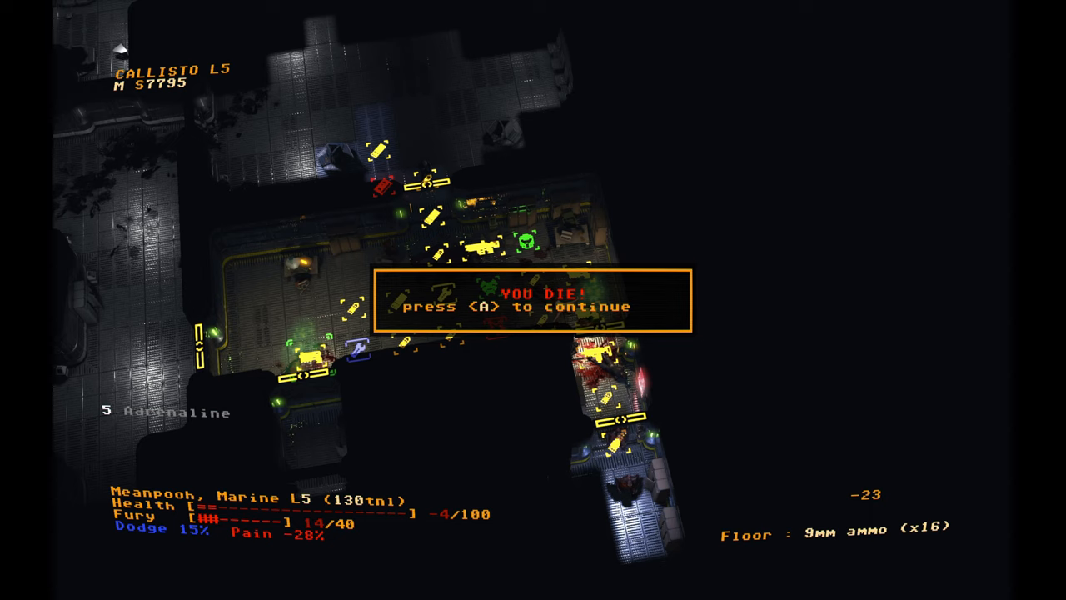
Continue past the YOU DIE! notice to the run summary for Callisto L5
key(a)
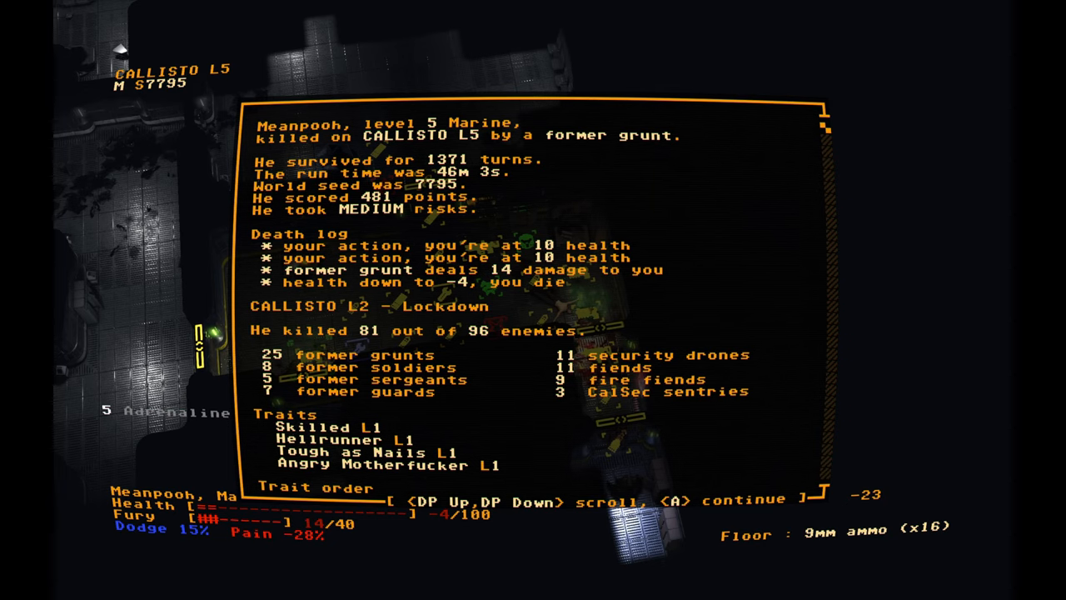
Scroll through the equipment and inventory summary, then continue to the Hall of Fame rankings
scroll(down, 3)
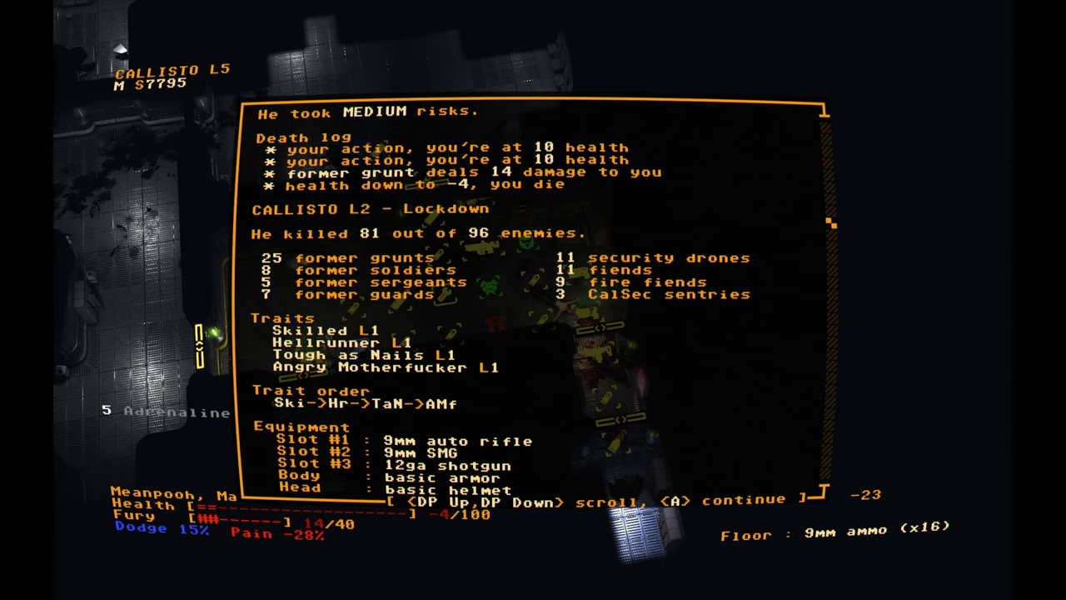
scroll(down, 3)
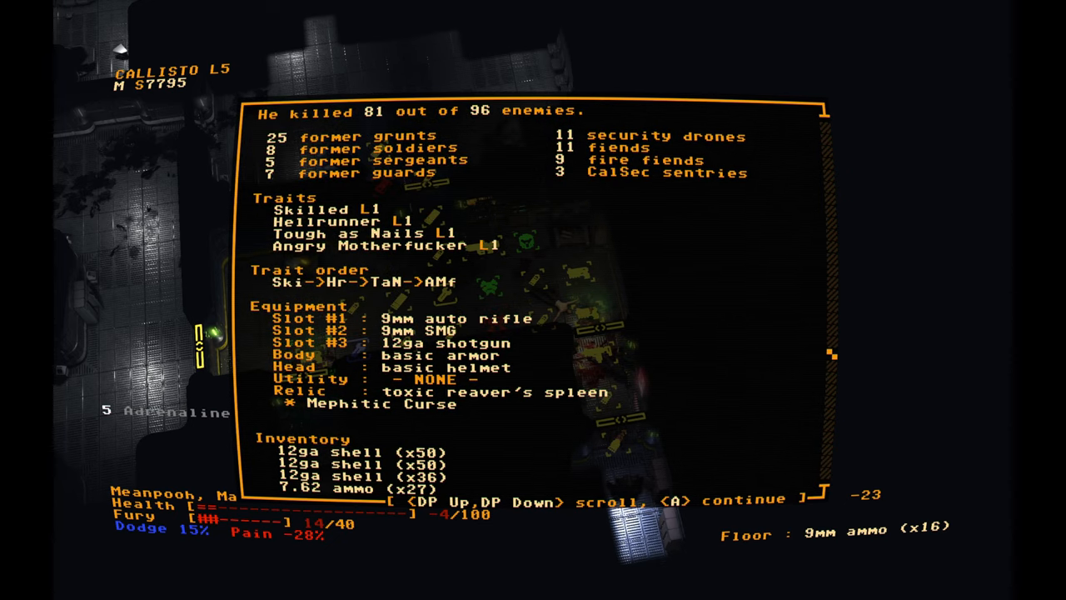
scroll(down, 3)
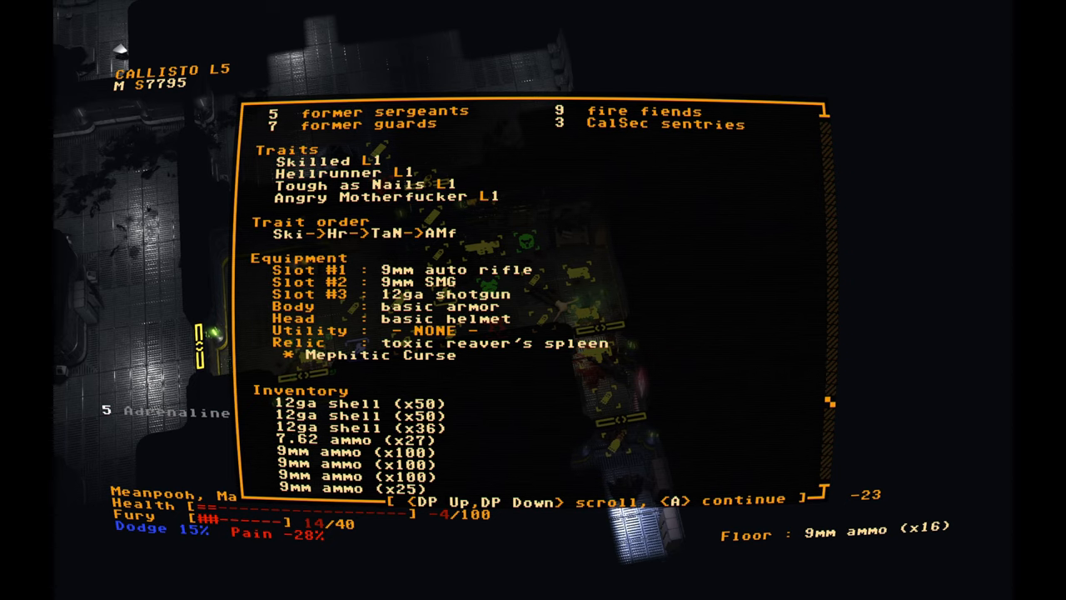
scroll(down, 3)
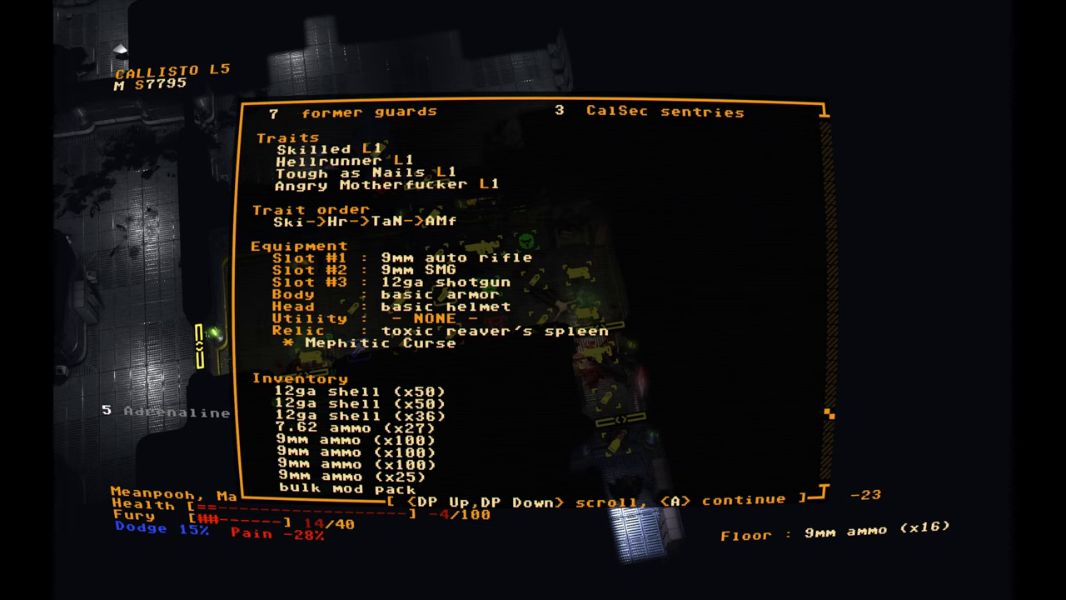
scroll(down, 3)
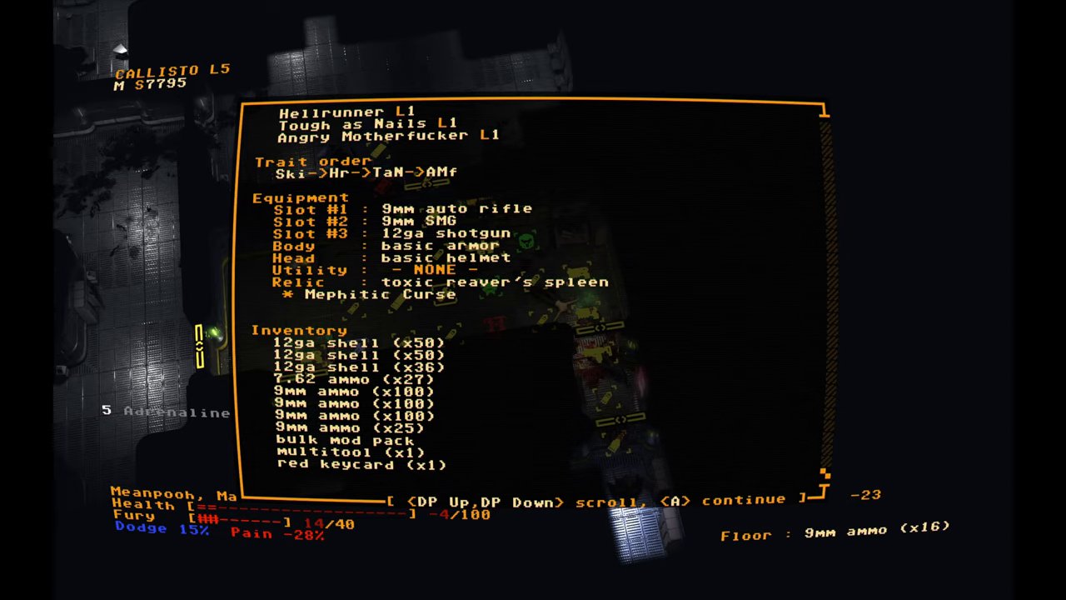
key(a)
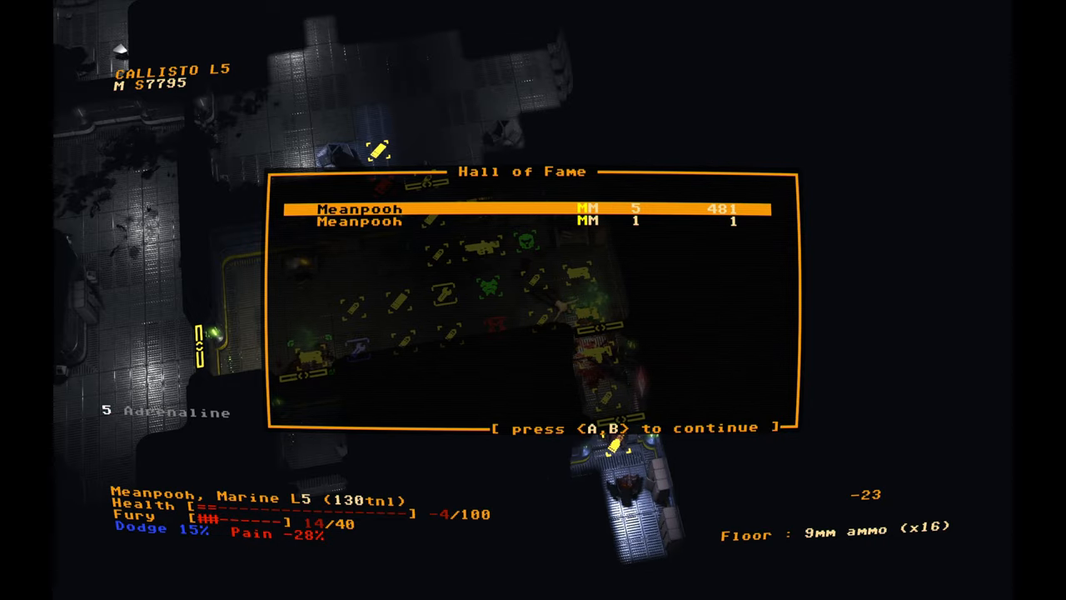